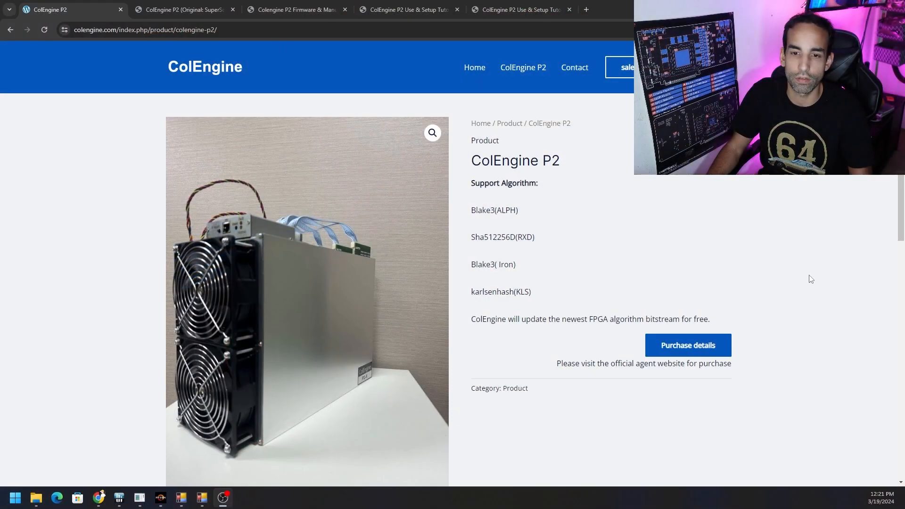
mouse_move(672, 247)
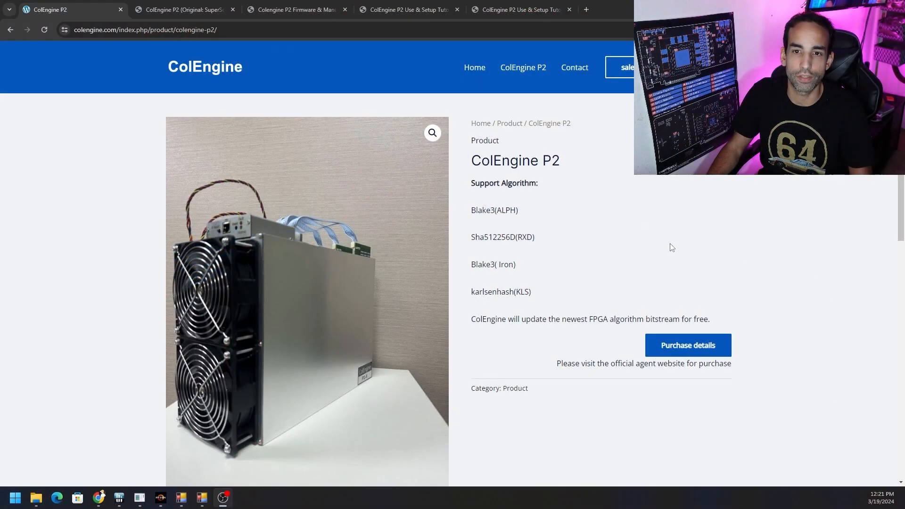
mouse_move(582, 109)
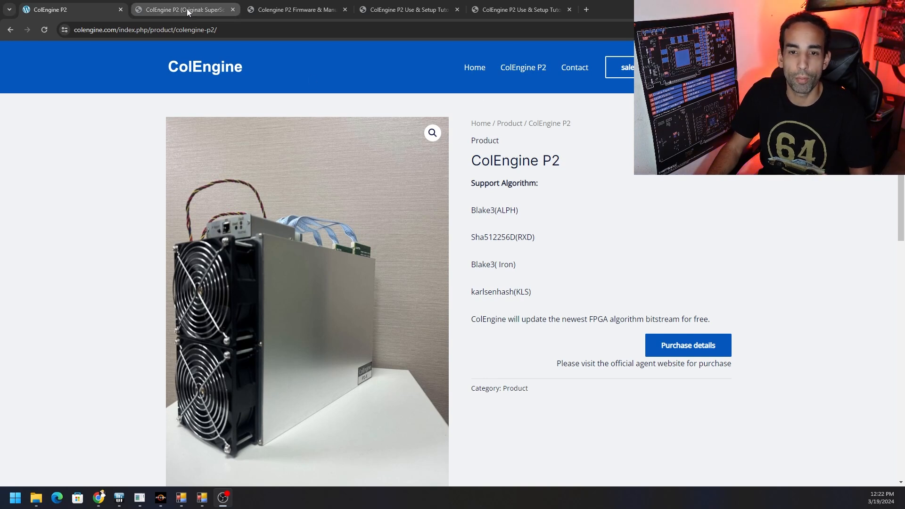
Scroll the Jingle Mining P2 page to its specifications, tutorial and firmware links
left_click(183, 10)
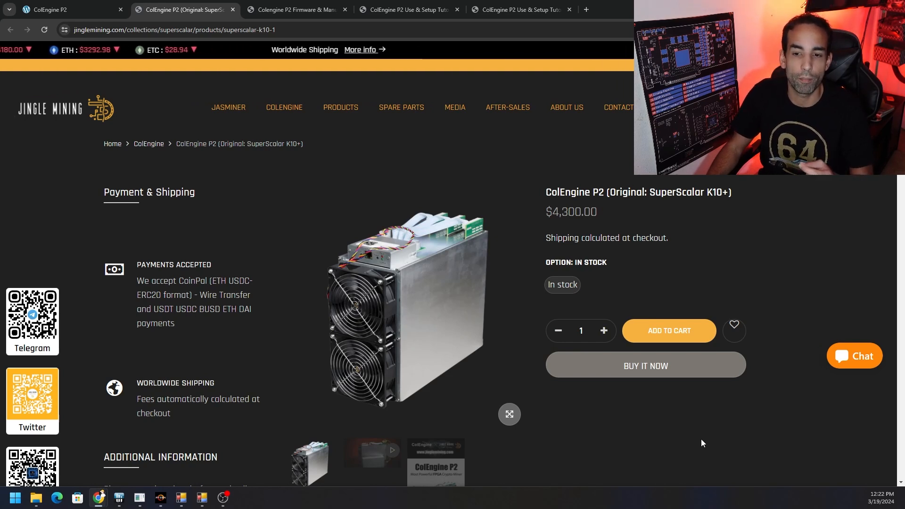
scroll("down", 3)
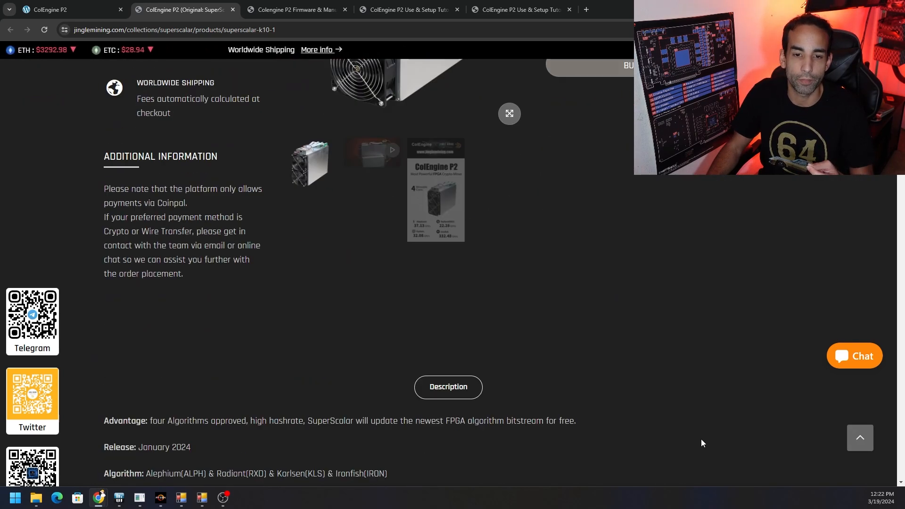
scroll("down", 3)
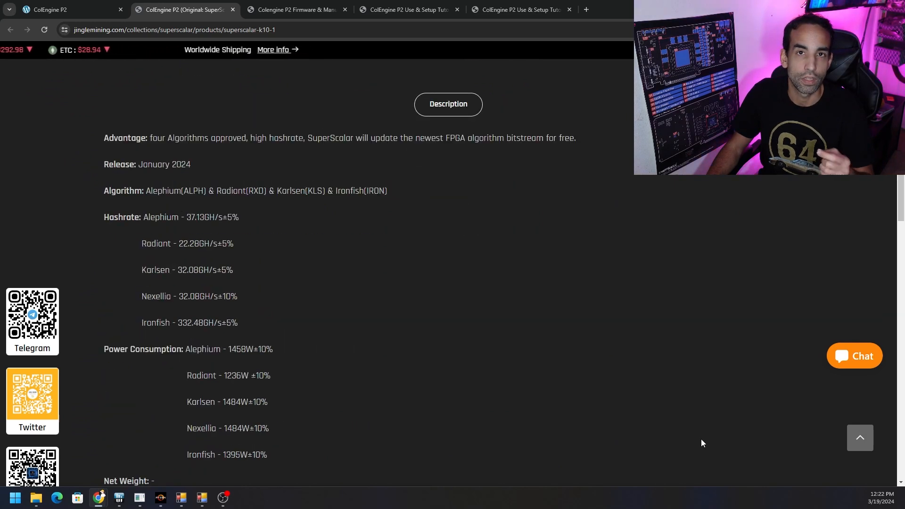
scroll("down", 3)
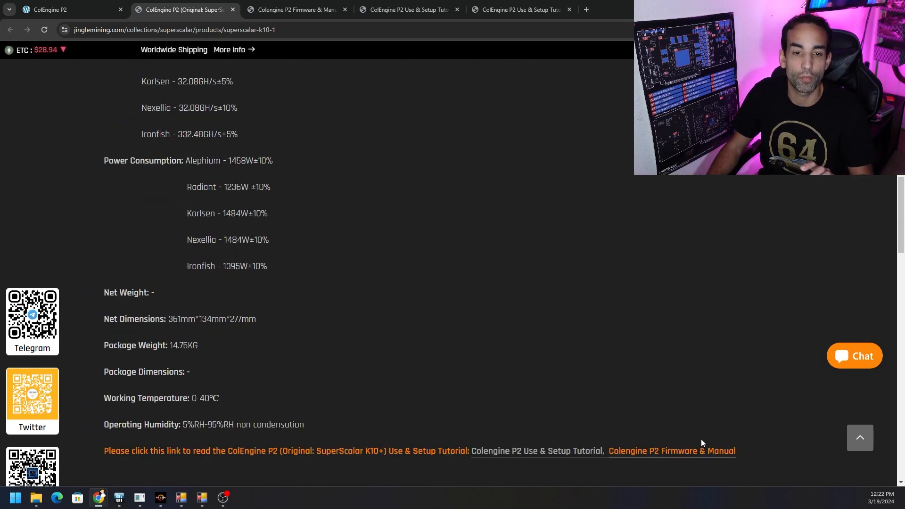
scroll("down", 3)
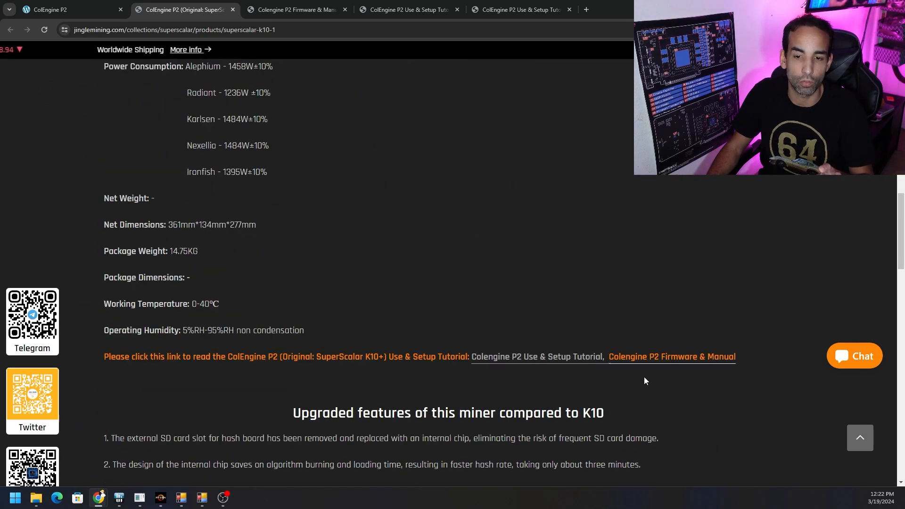
mouse_move(571, 363)
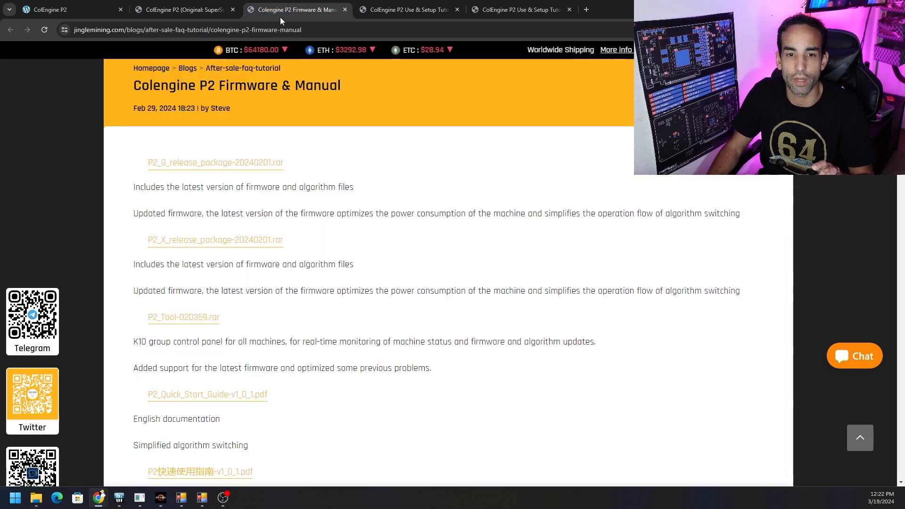
Browse the Firmware & Manual post's firmware packages, P2 Tool and quick-start guides
scroll("down", 3)
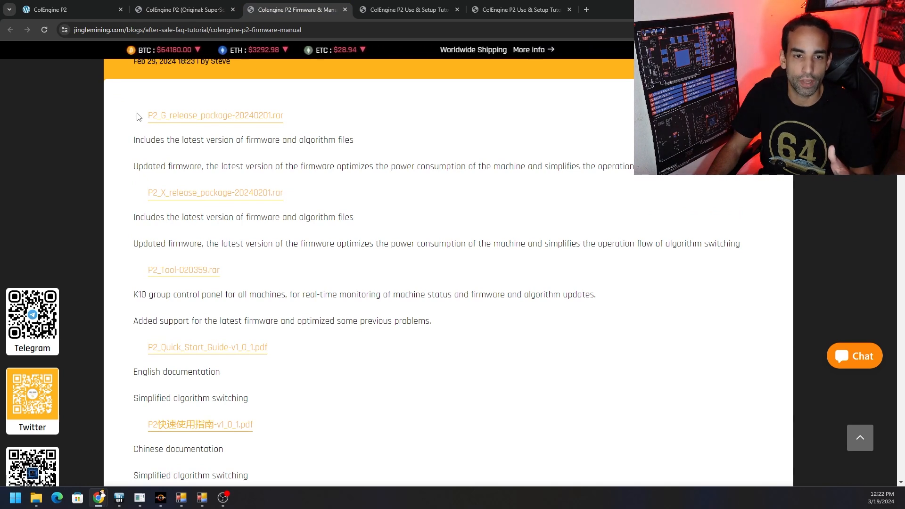
double_click(157, 115)
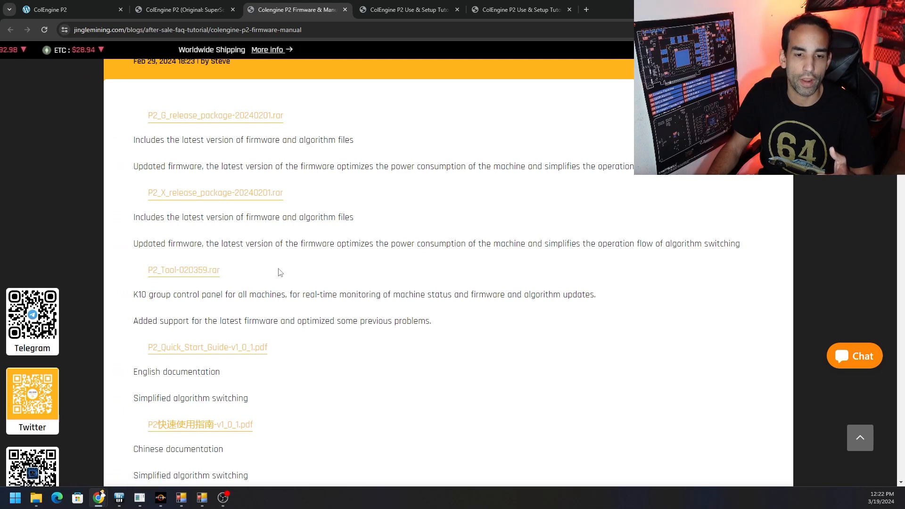
scroll("down", 3)
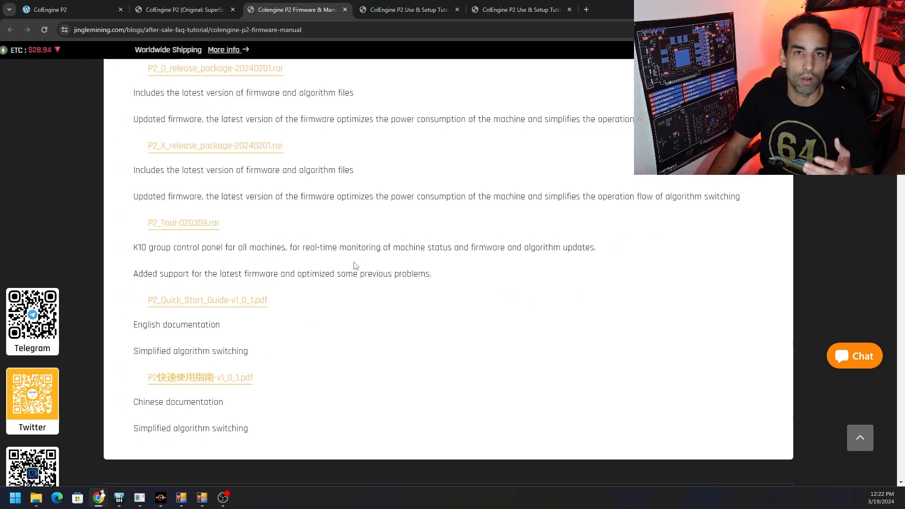
mouse_move(283, 221)
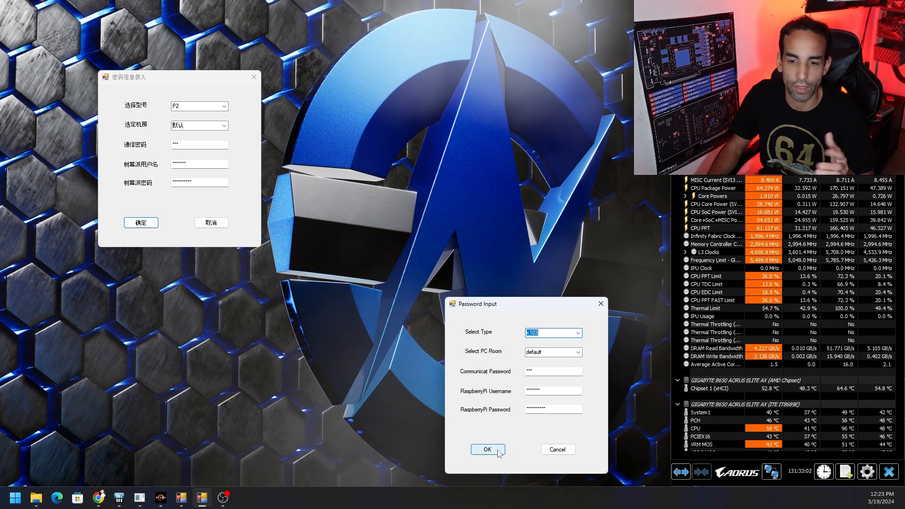
Confirm the P2 login credentials in both Password Input dialogs
left_click(487, 449)
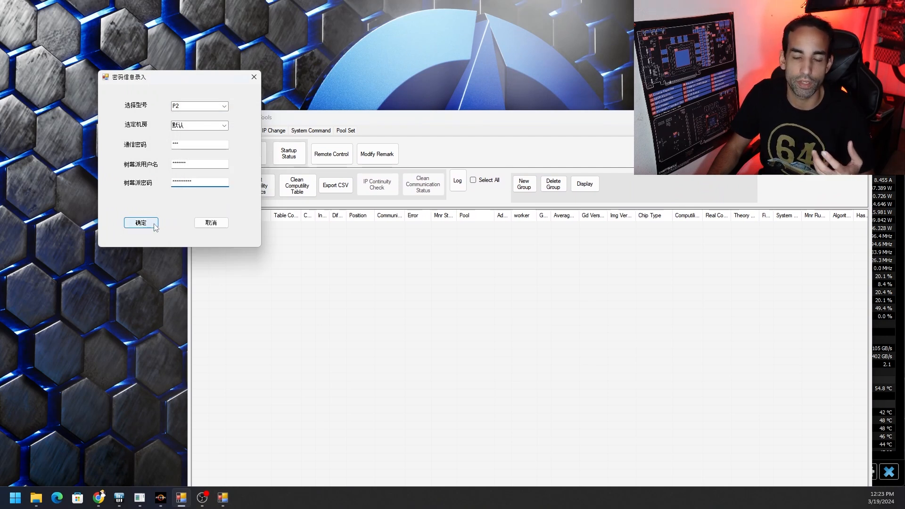
left_click(141, 224)
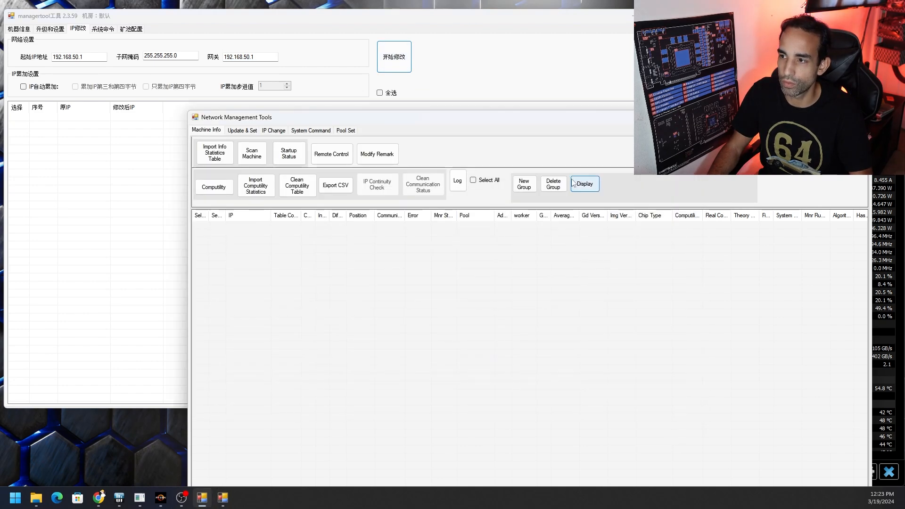
Run an IP change starting at 192.168.50.1 from the IP Change tab
left_click(273, 130)
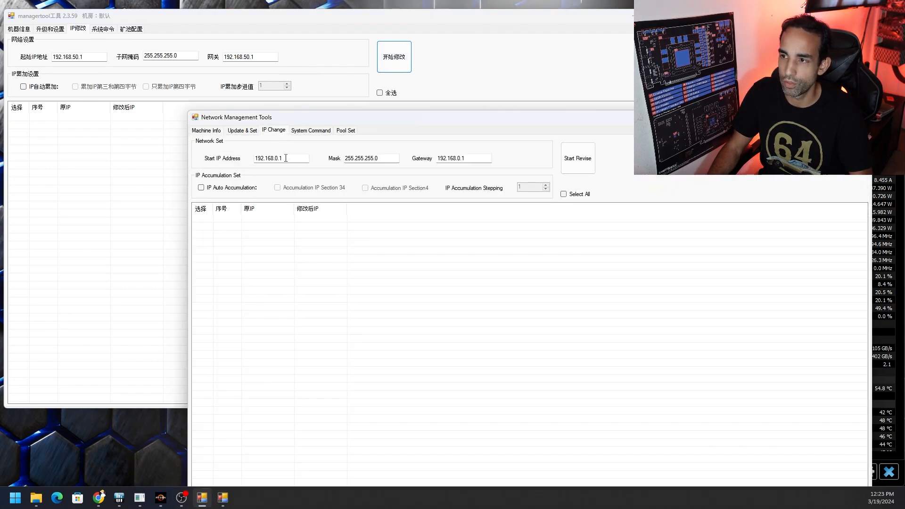
mouse_move(430, 171)
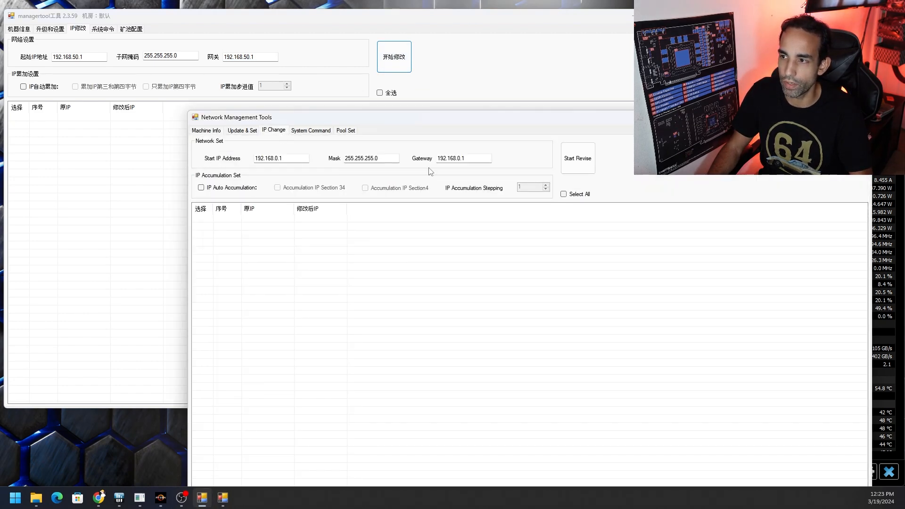
mouse_move(558, 167)
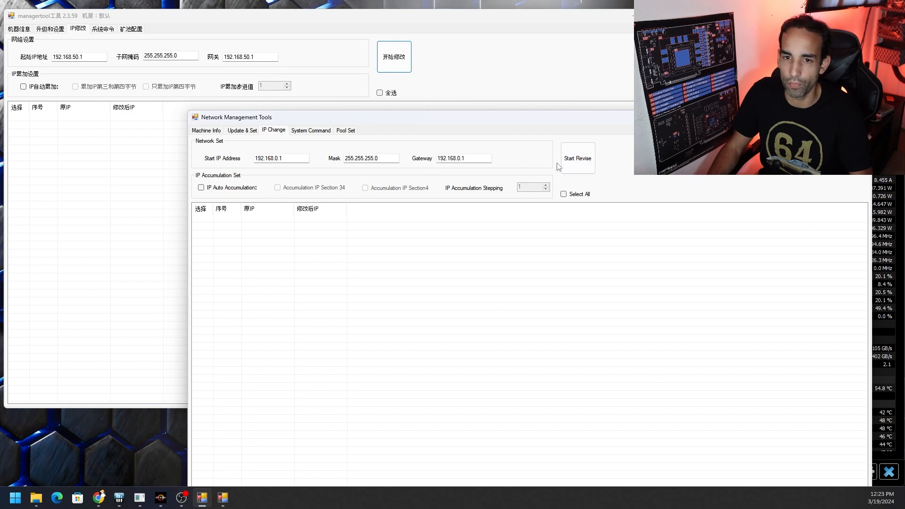
left_click(577, 159)
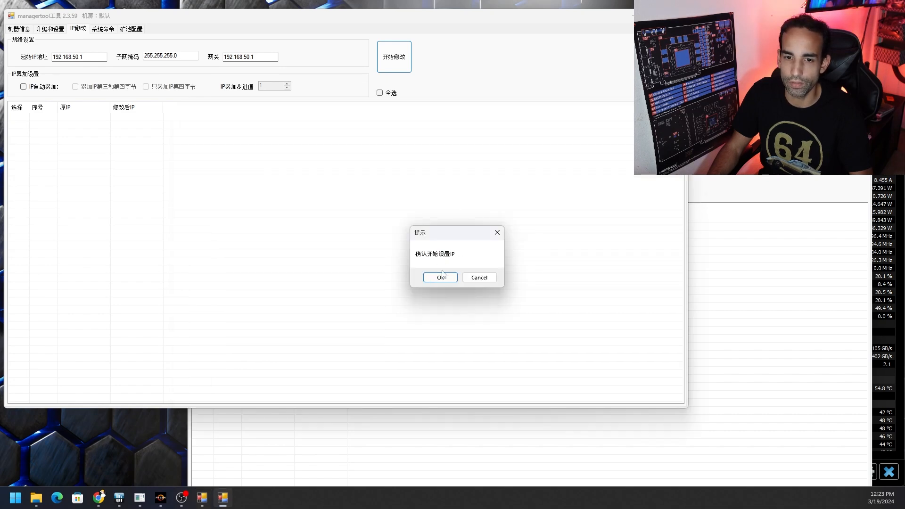
left_click(440, 277)
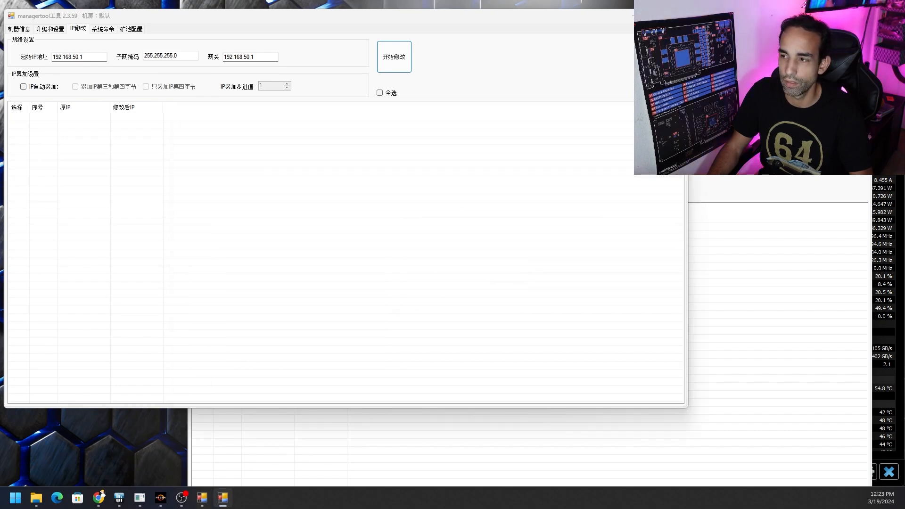
left_click(393, 56)
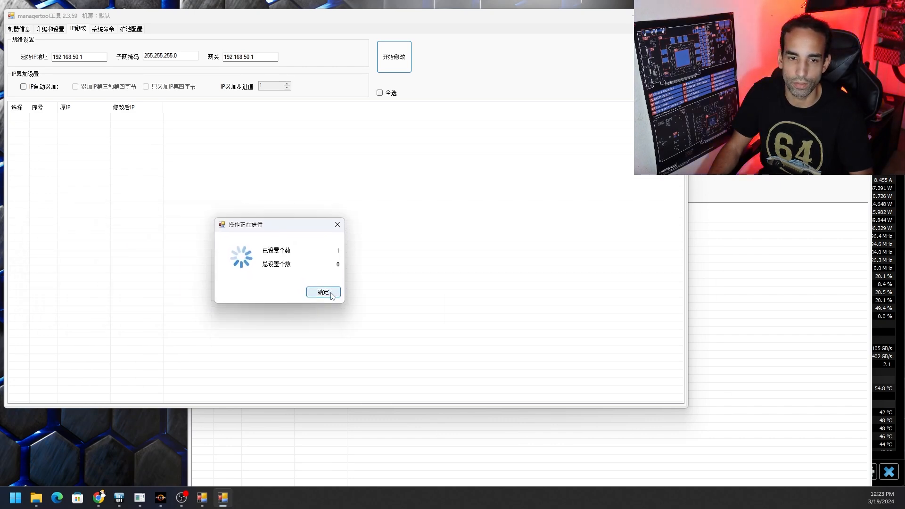
Close the finished IP setting progress and return to Machine Info
left_click(322, 291)
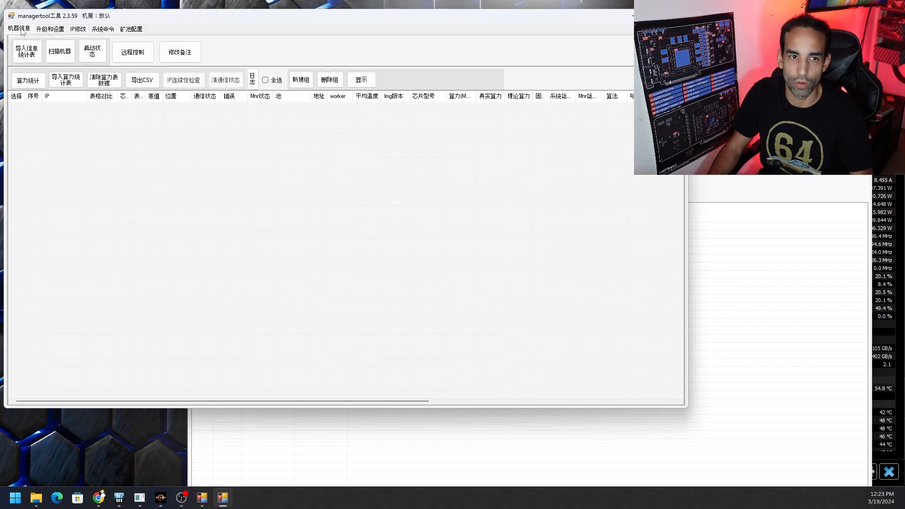
left_click(77, 29)
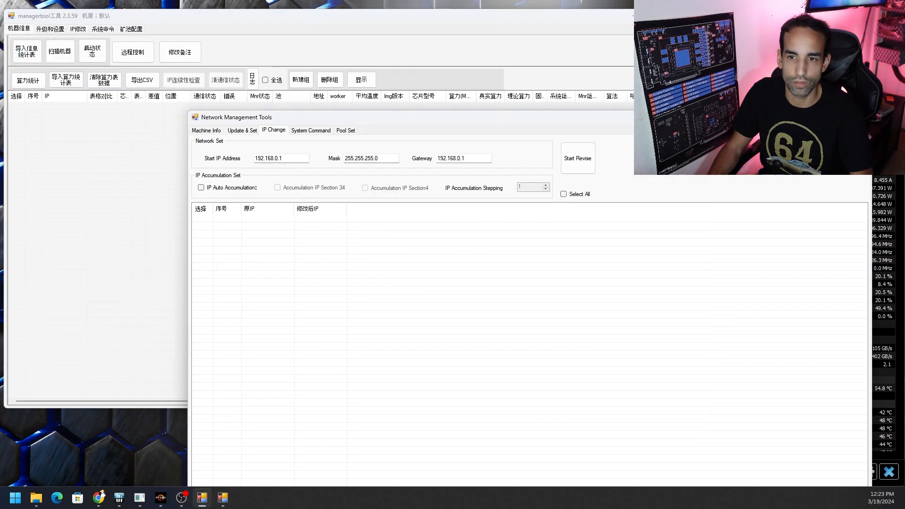
left_click(206, 130)
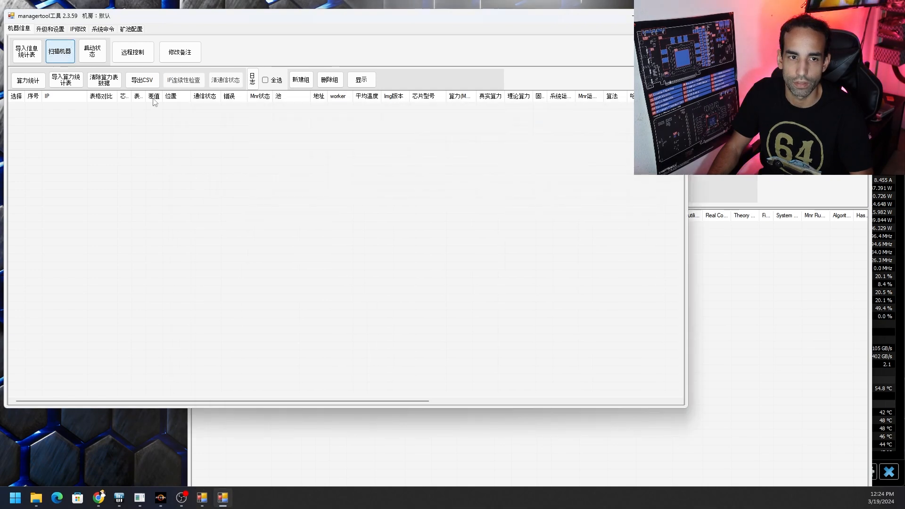
Scan for miners and show live status of 192.168.50.47 mining karlsenhash
left_click(59, 51)
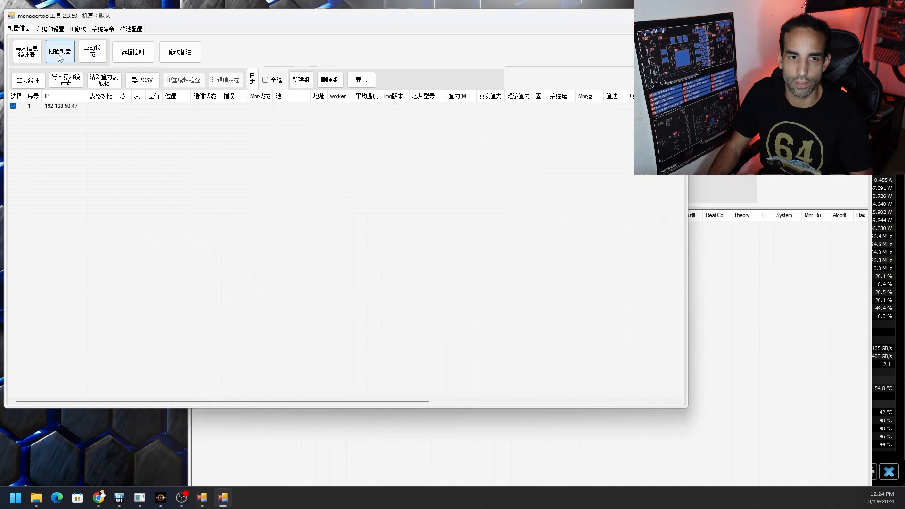
left_click(92, 51)
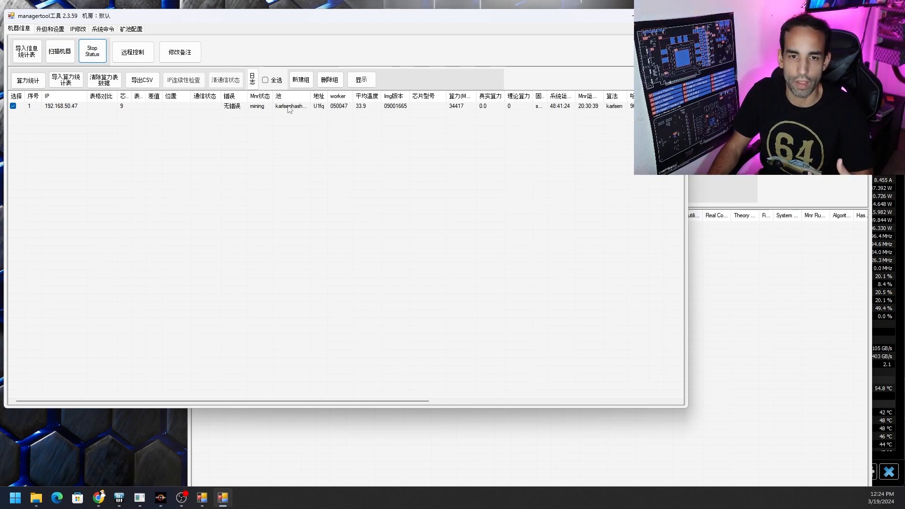
mouse_move(359, 110)
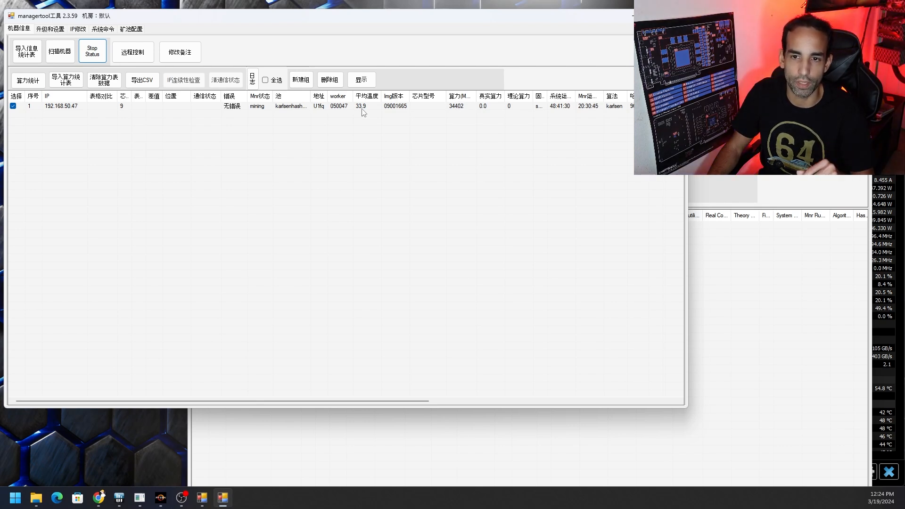
mouse_move(451, 124)
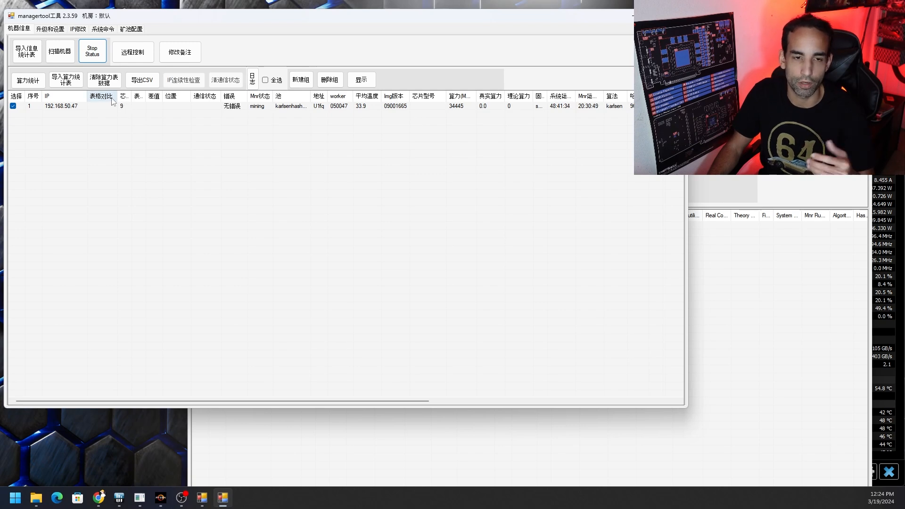
mouse_move(324, 57)
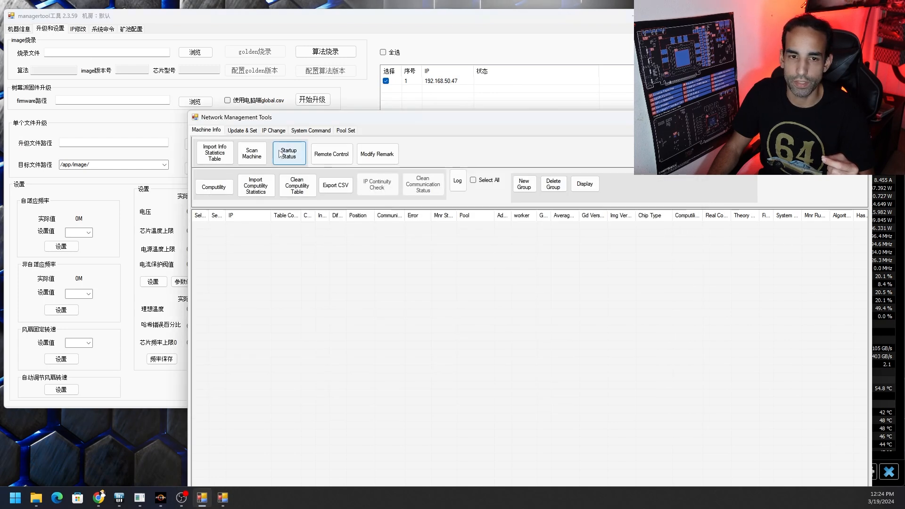
Open the firmware Update & Set page, then bring the browser's firmware manual forward
left_click(242, 130)
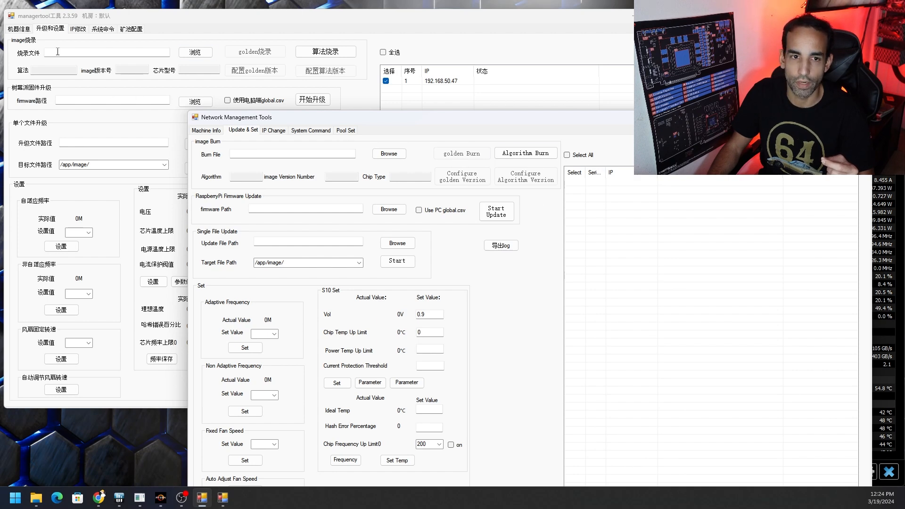
mouse_move(265, 90)
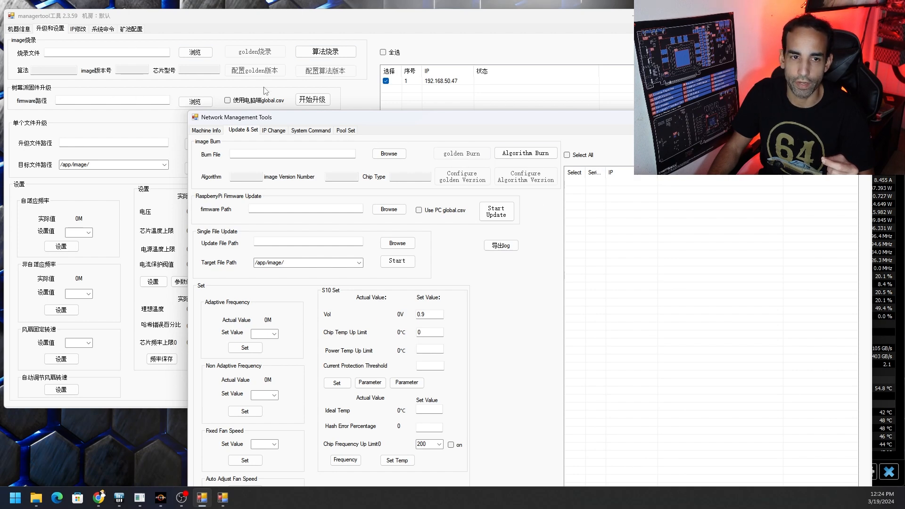
mouse_move(218, 208)
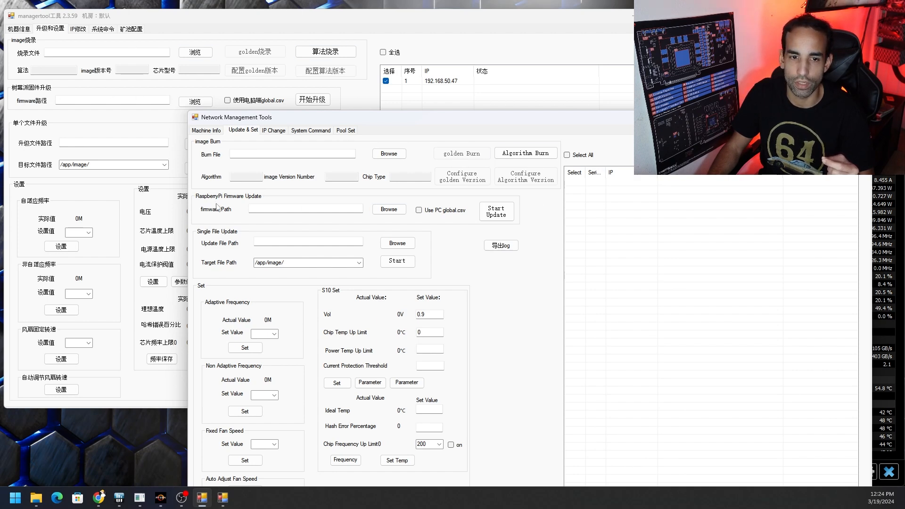
mouse_move(251, 204)
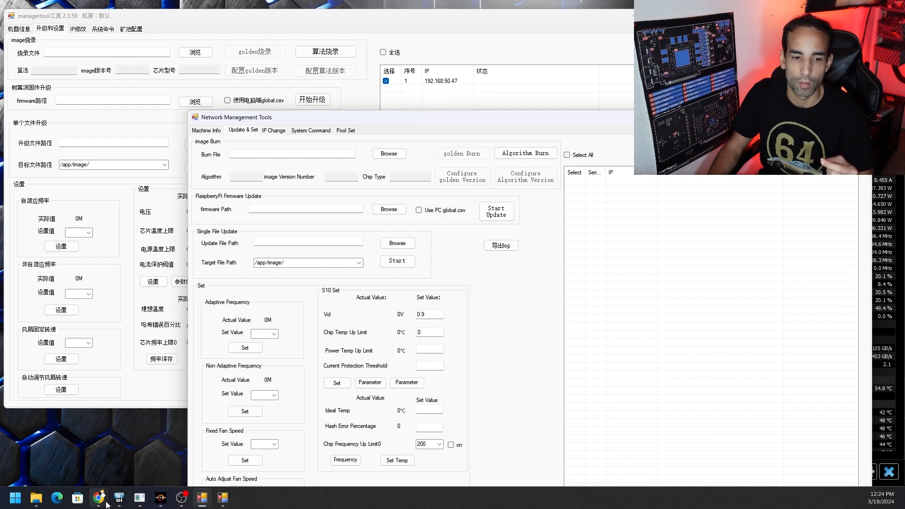
left_click(98, 497)
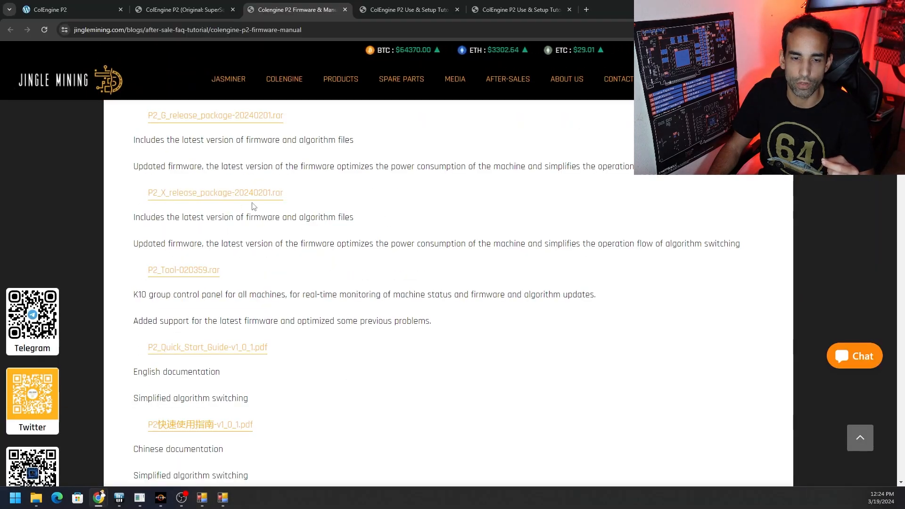
View section 6.2 How to upgrade firmware in the P2 Use & Setup Tutorial
scroll("up", 3)
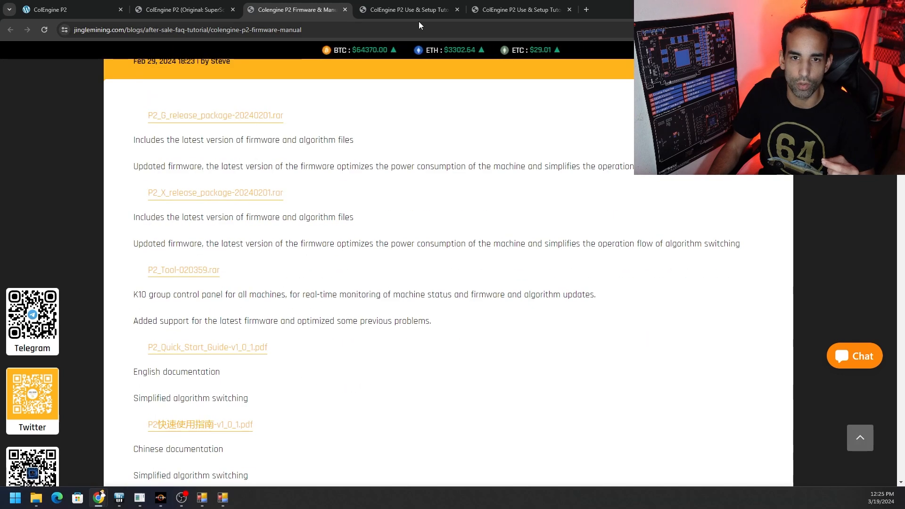
left_click(407, 10)
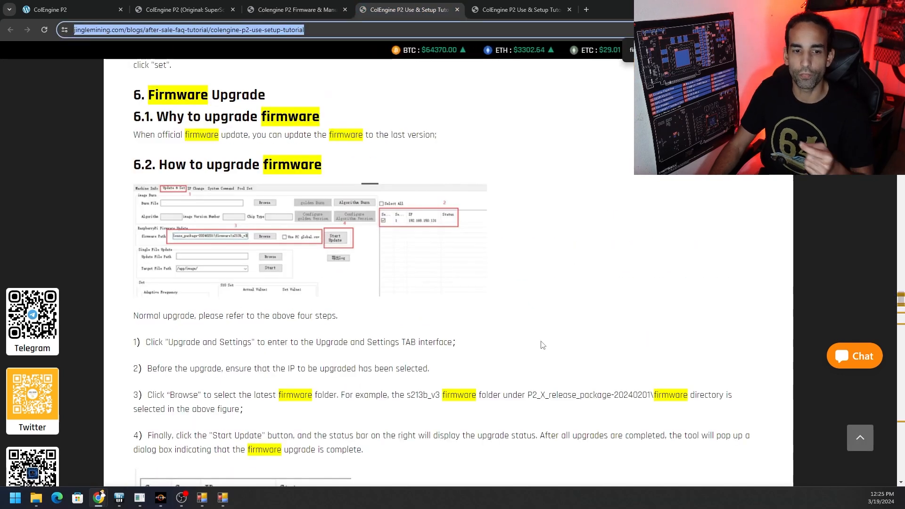
scroll("down", 3)
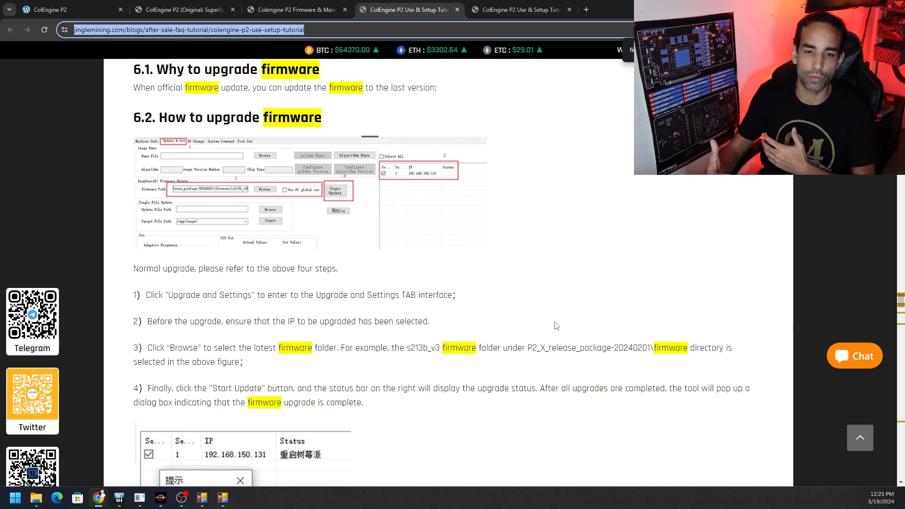
mouse_move(537, 265)
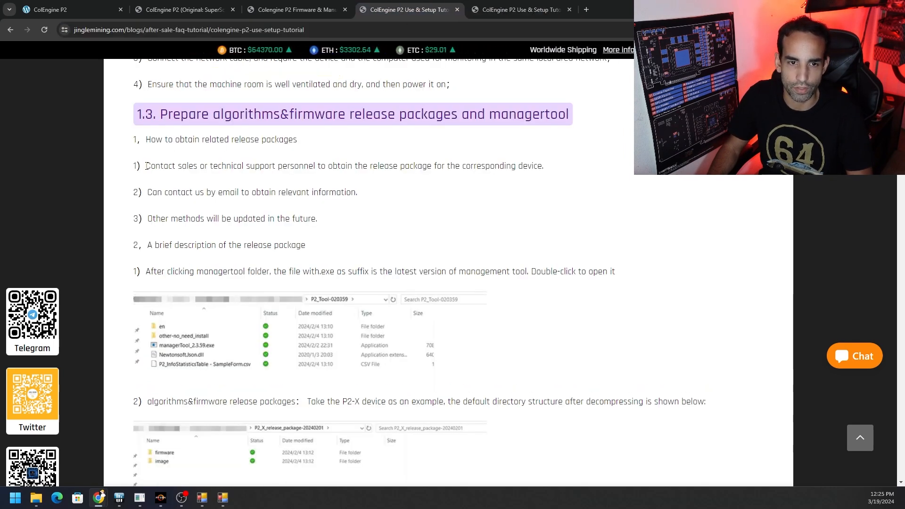
Highlight the release-package and email-contact lines in section 1.3, then scroll back down
left_click_drag(146, 166, 358, 166)
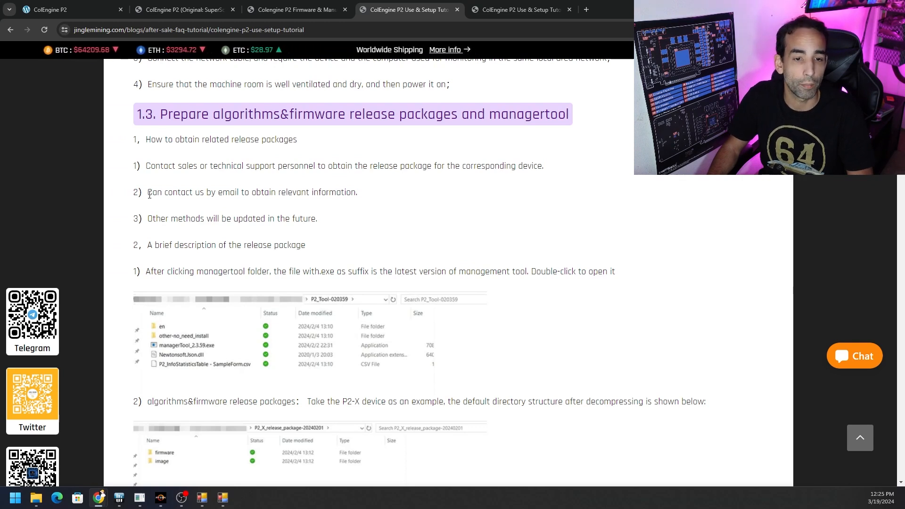
left_click_drag(148, 192, 309, 192)
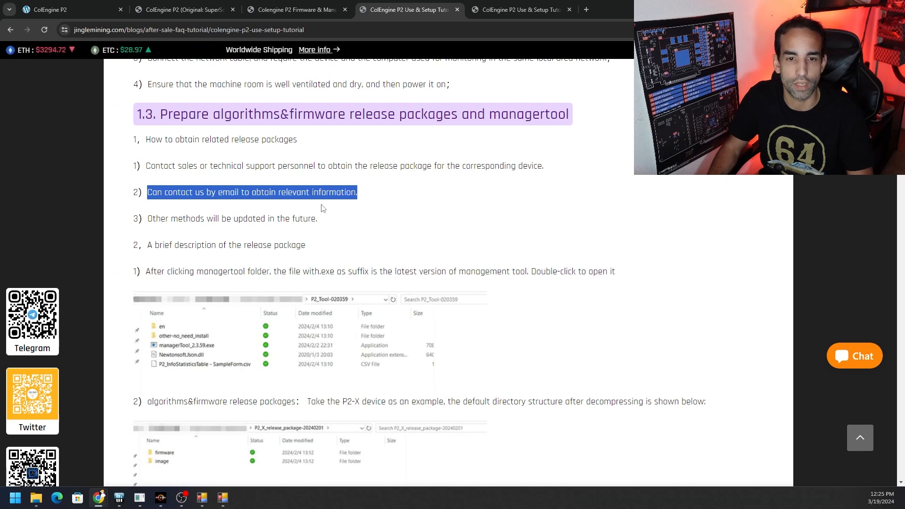
mouse_move(134, 390)
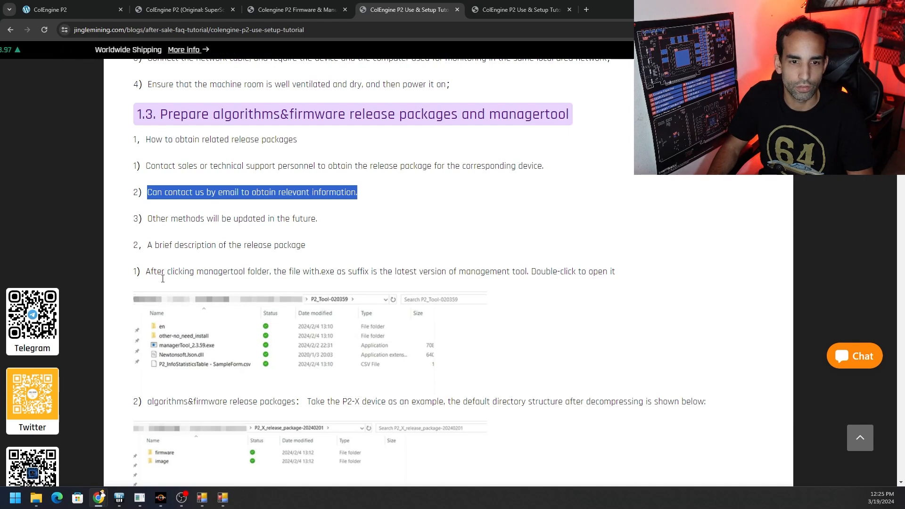
mouse_move(159, 229)
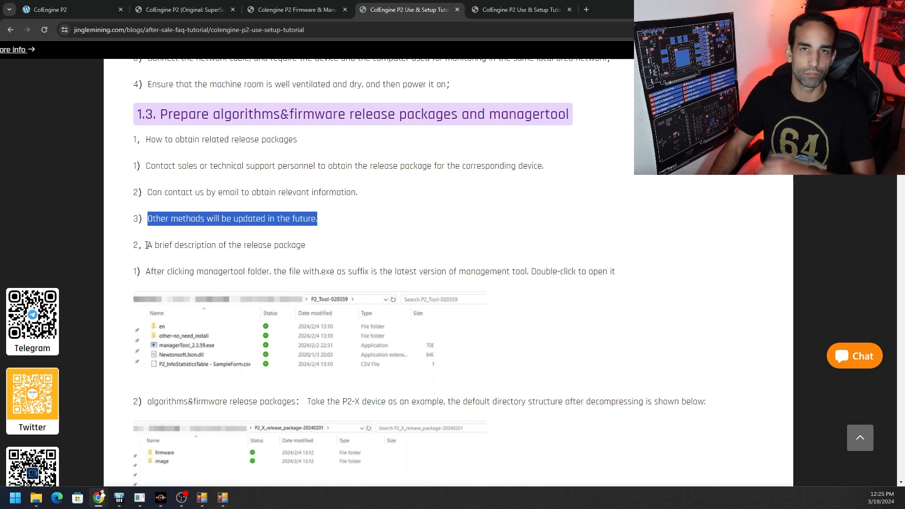
mouse_move(146, 245)
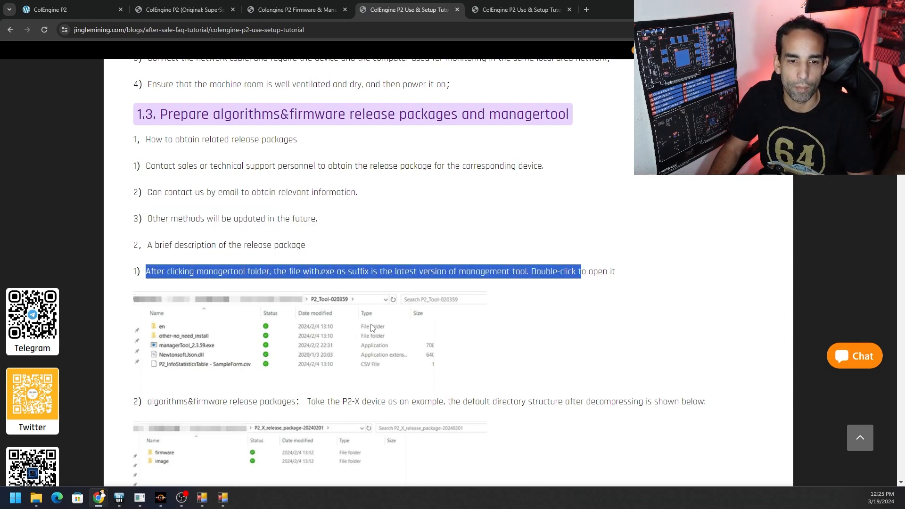
scroll("down", 3)
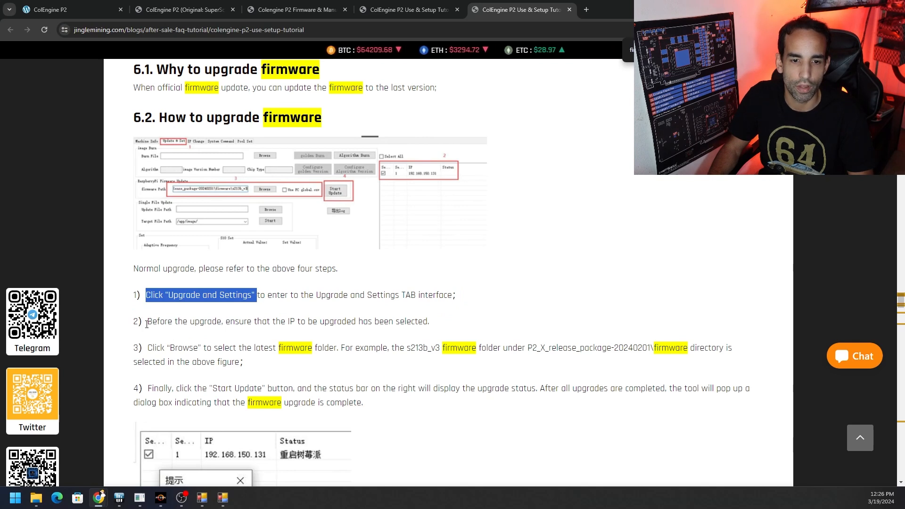
Highlight the IP-selection and firmware-folder upgrade steps, then return to managertool
double_click(288, 322)
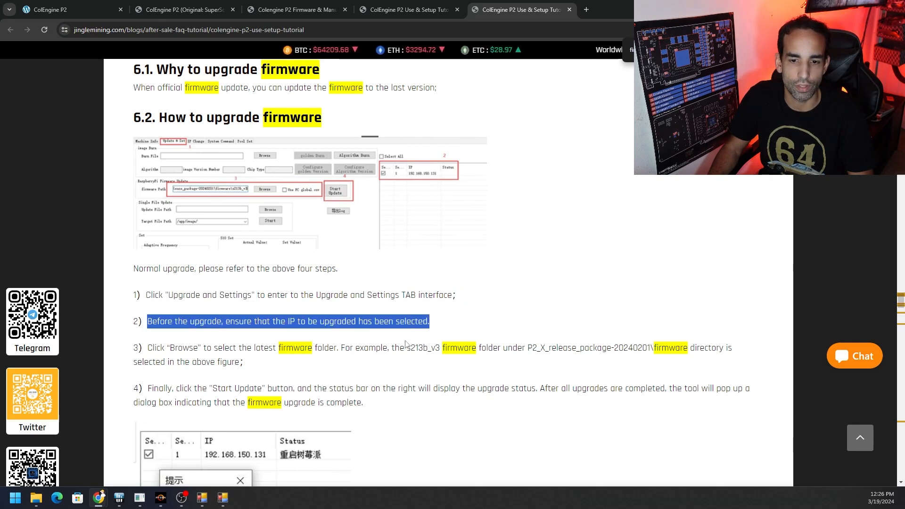
left_click(407, 344)
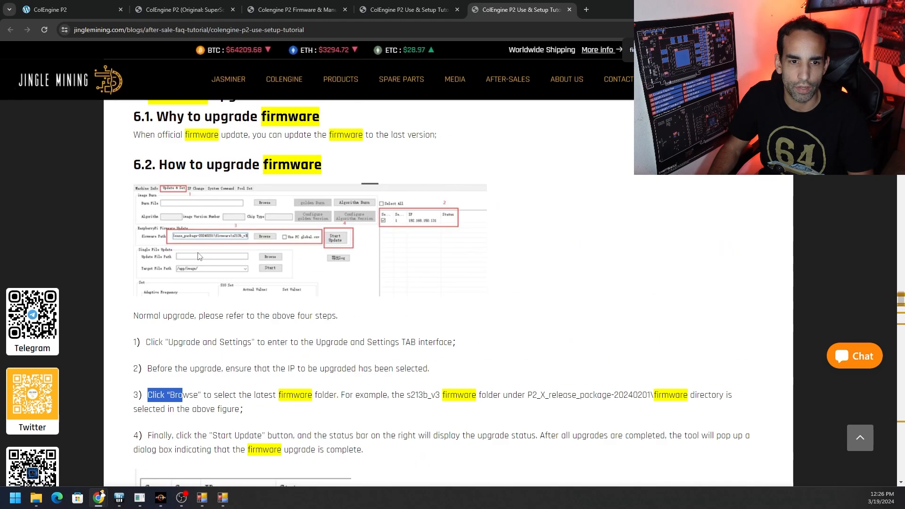
mouse_move(193, 242)
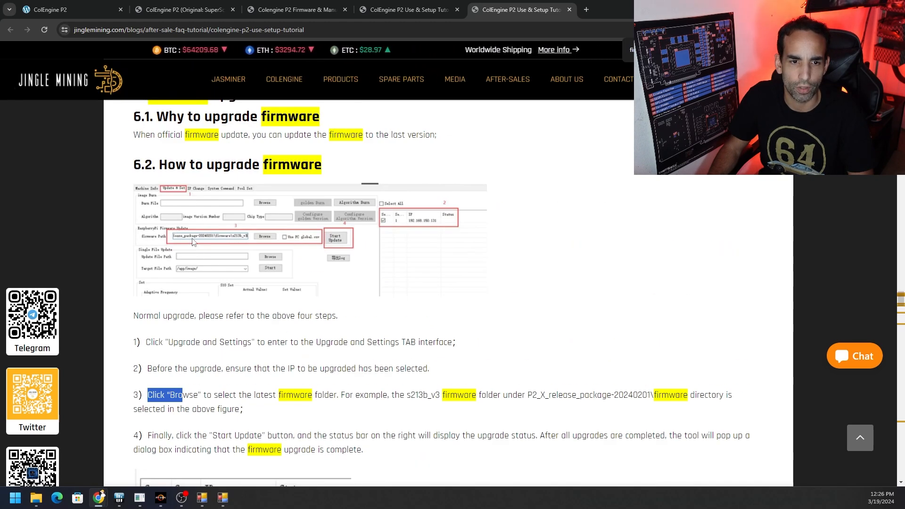
left_click(202, 497)
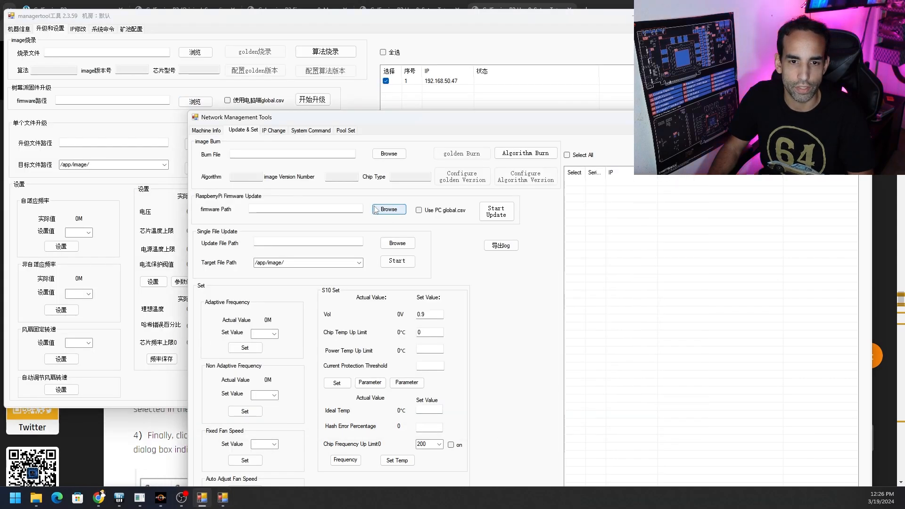
mouse_move(224, 203)
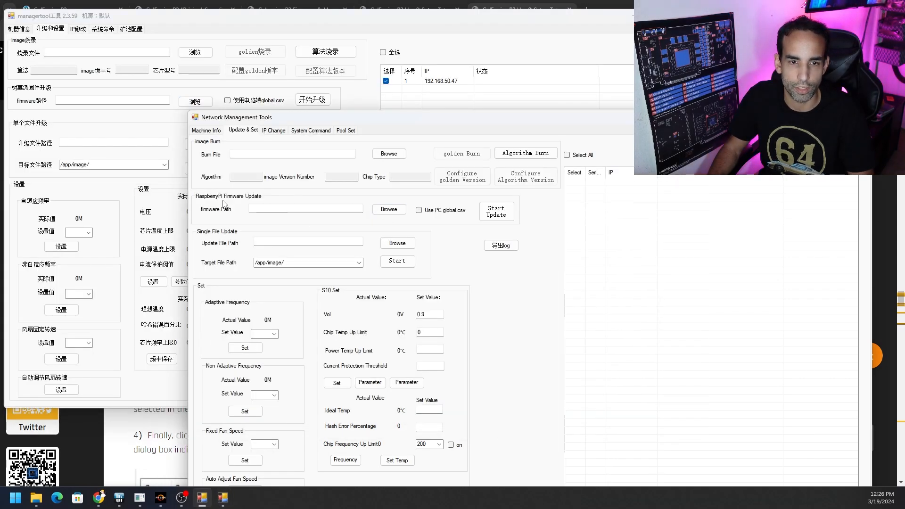
Set the firmware path to the P2_X_release_package-20240201 s213b_v3 firmware folder
left_click(195, 99)
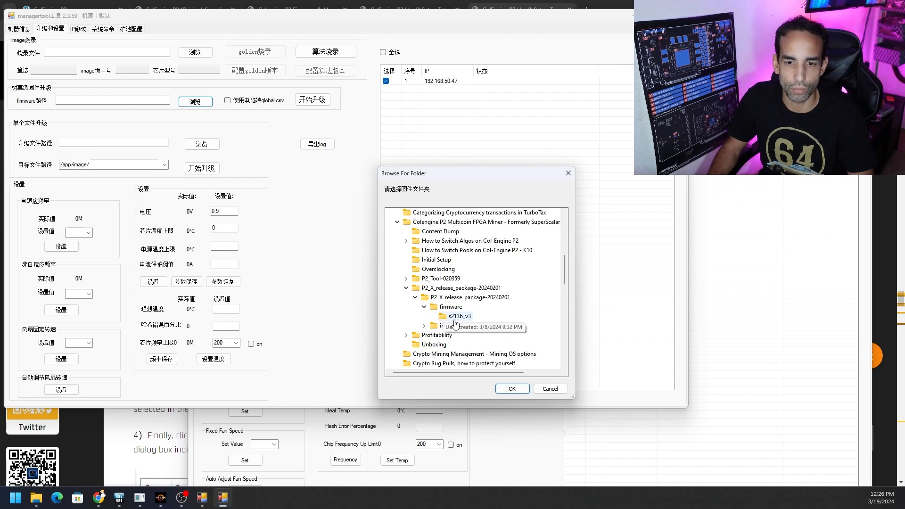
left_click(459, 316)
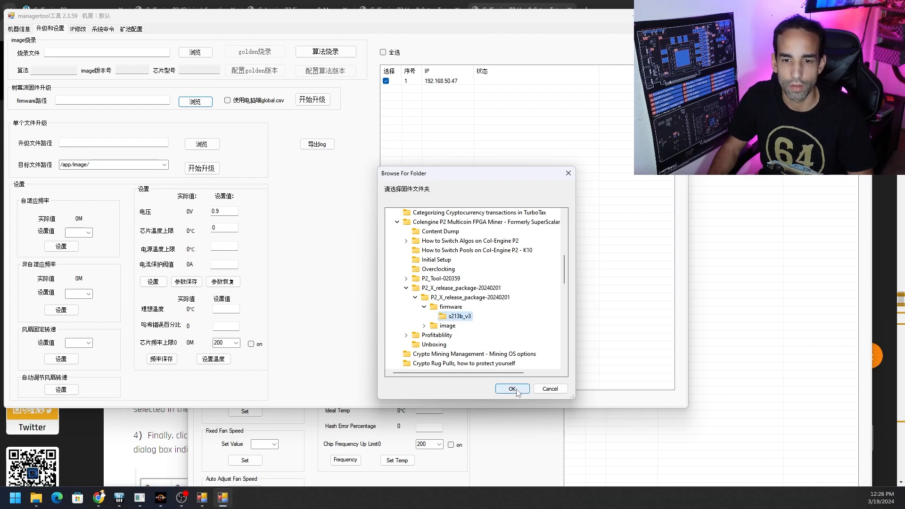
left_click(512, 388)
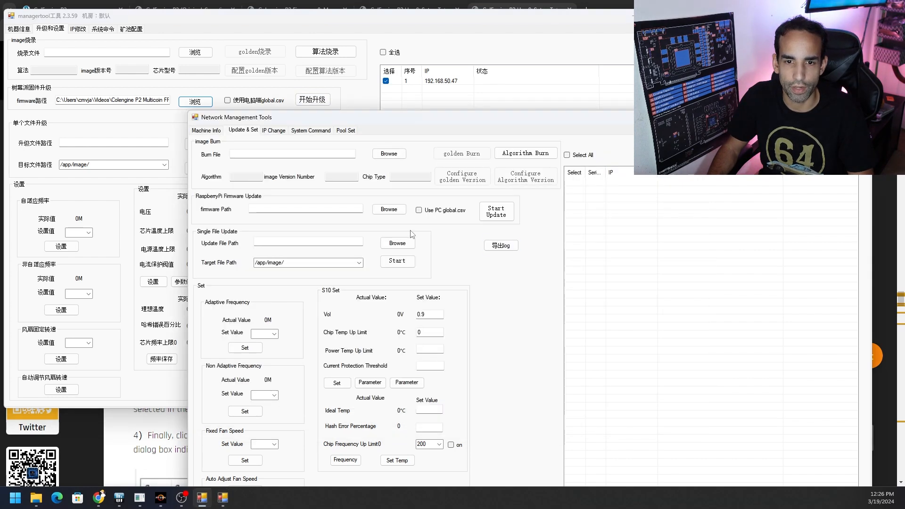
mouse_move(444, 215)
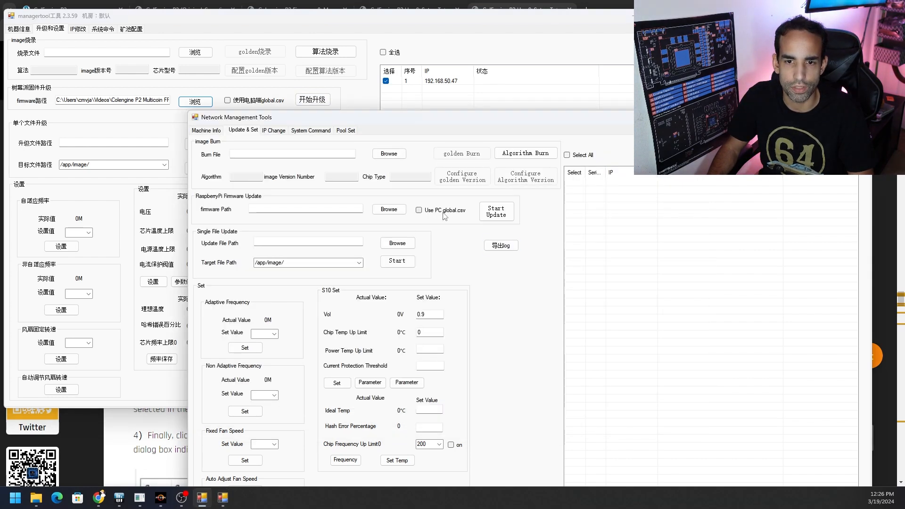
mouse_move(461, 219)
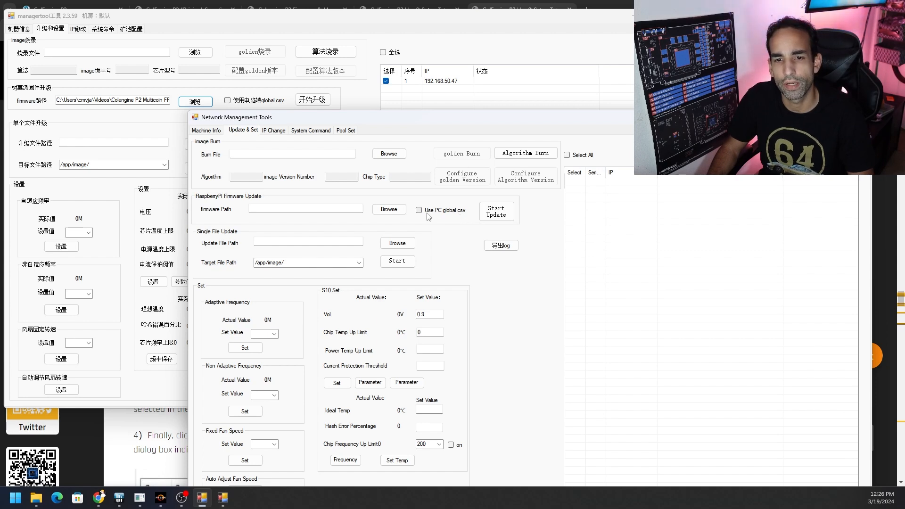
mouse_move(469, 222)
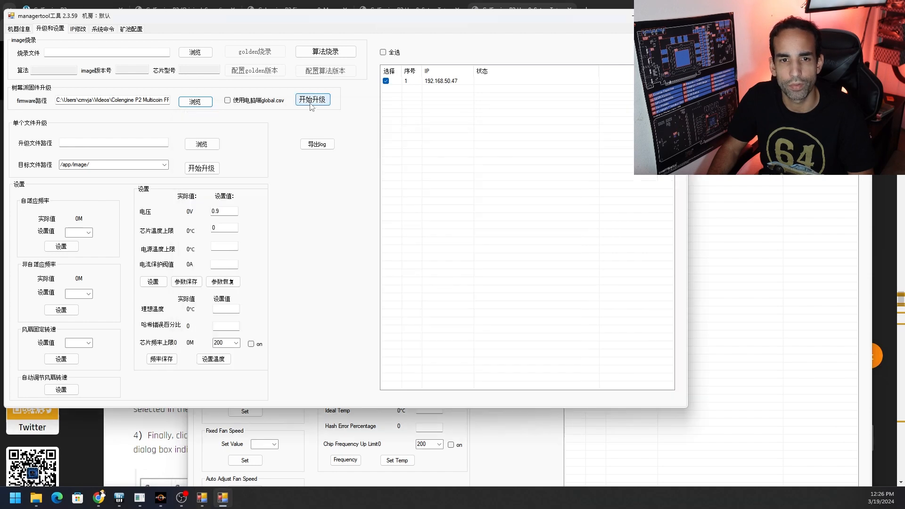
mouse_move(324, 106)
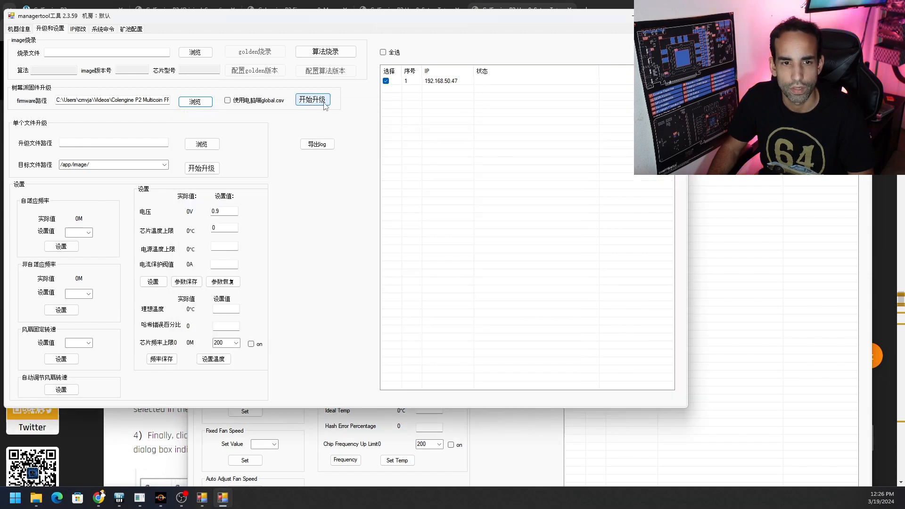
mouse_move(327, 127)
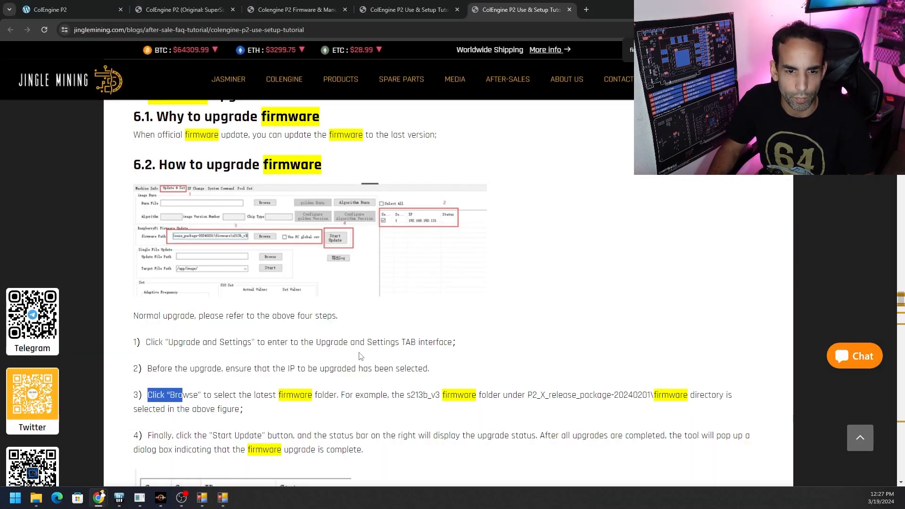
Scroll the tutorial past step 4 to the upgrade-complete dialog image and warning note
scroll("down", 3)
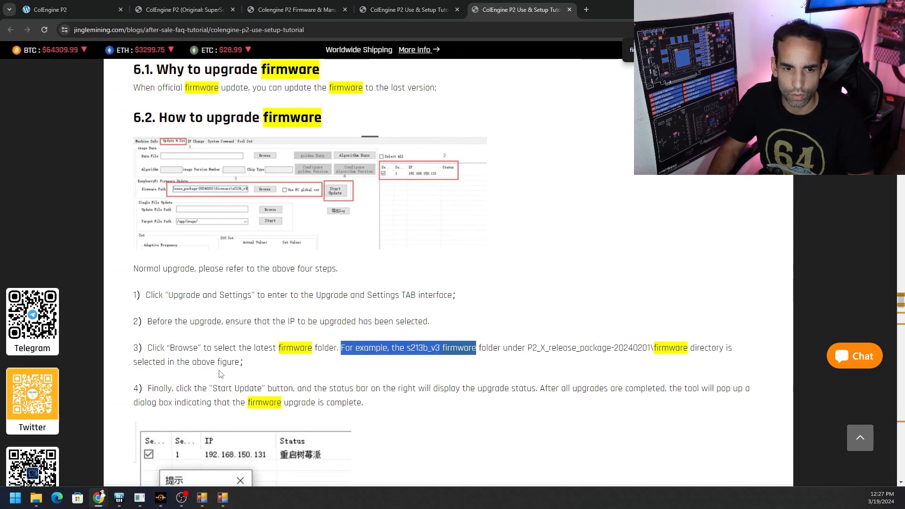
scroll("down", 3)
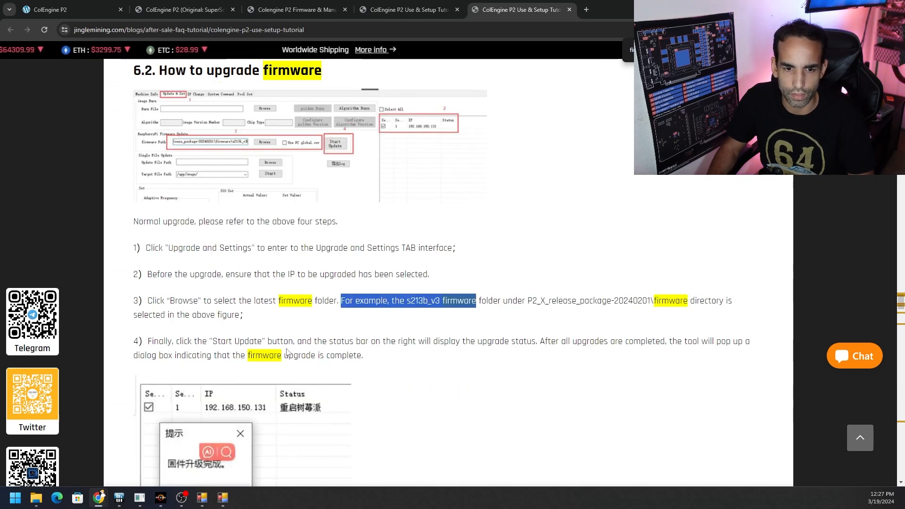
scroll("down", 3)
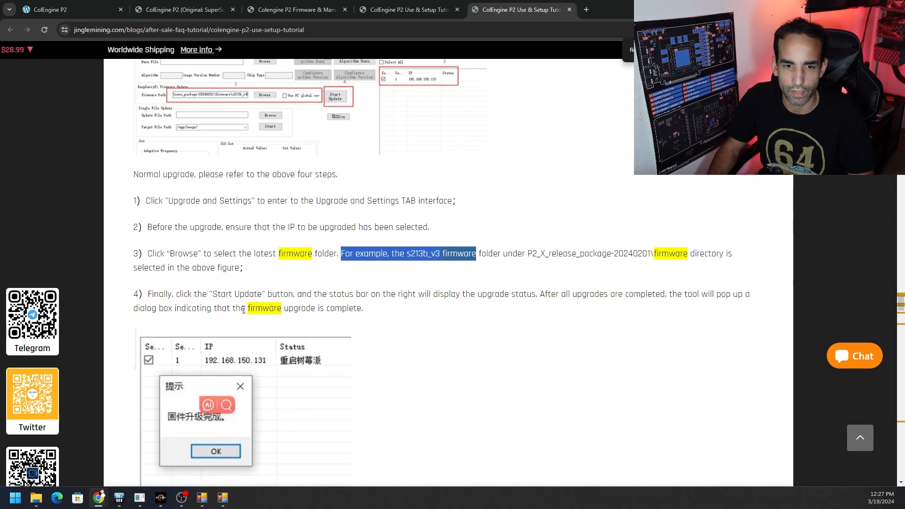
scroll("down", 3)
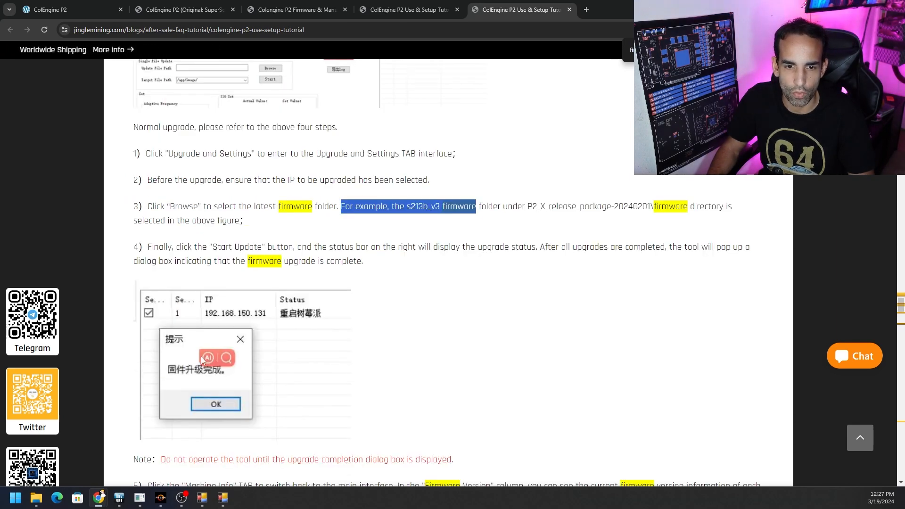
mouse_move(187, 373)
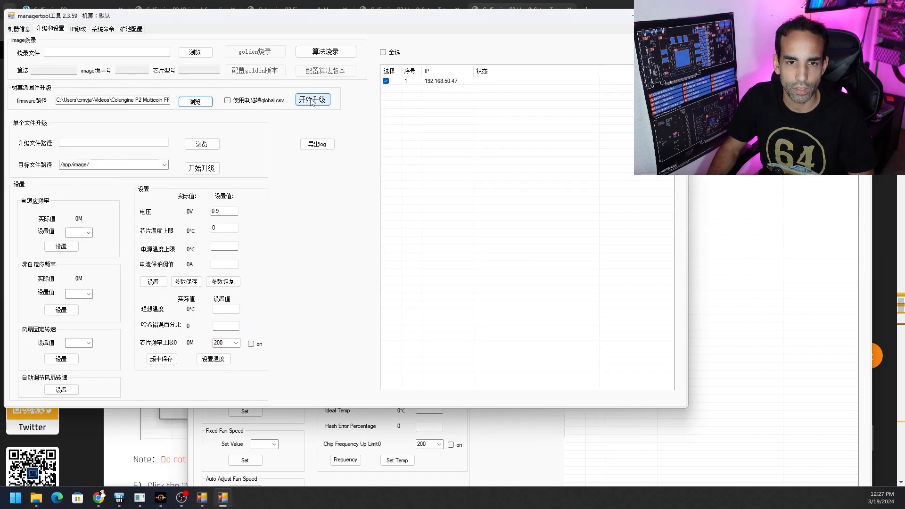
Start the Raspberry Pi firmware upgrade on the ticked miner and confirm the prompt
left_click(312, 99)
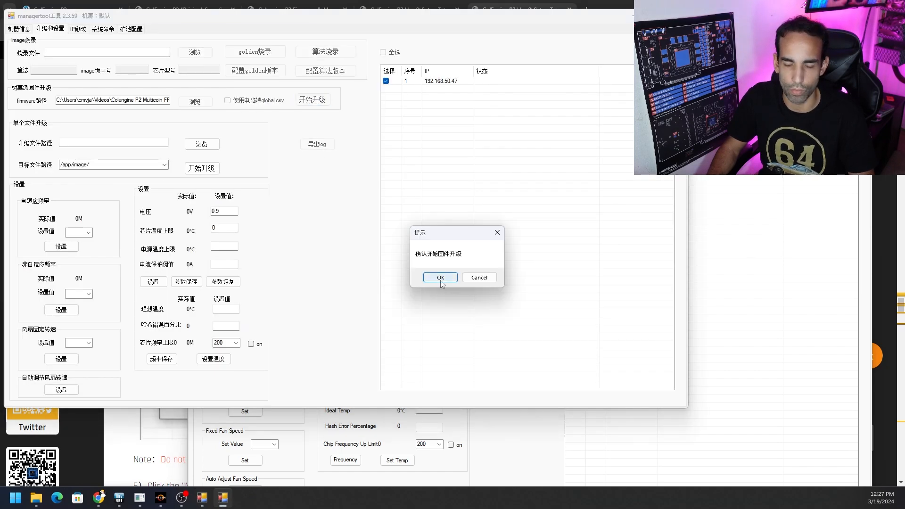
mouse_move(436, 266)
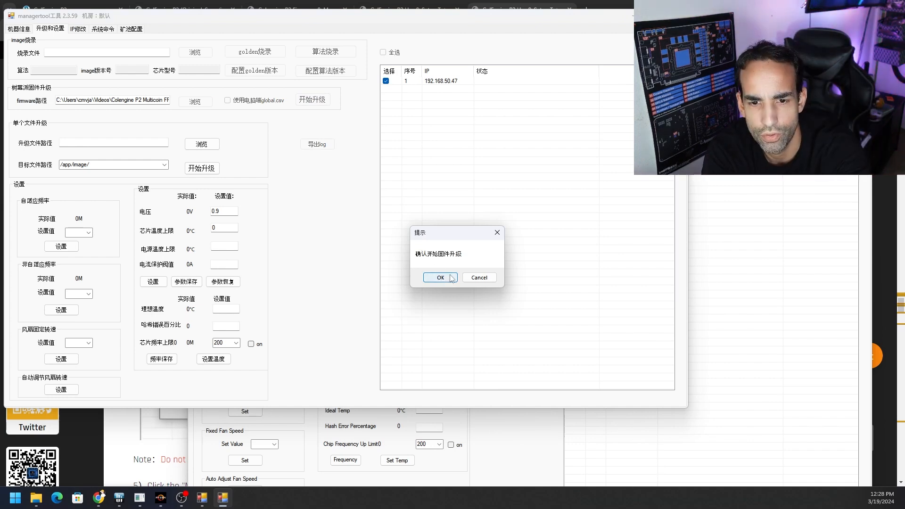
mouse_move(414, 244)
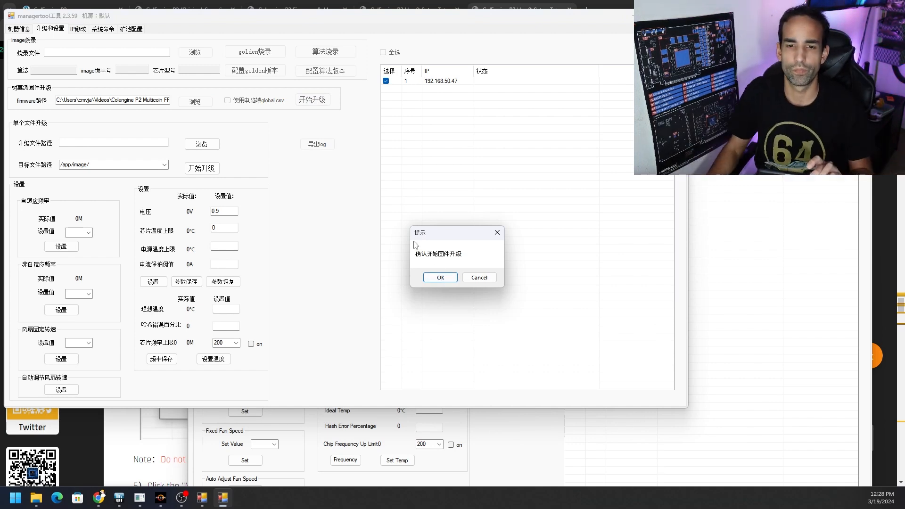
left_click(478, 277)
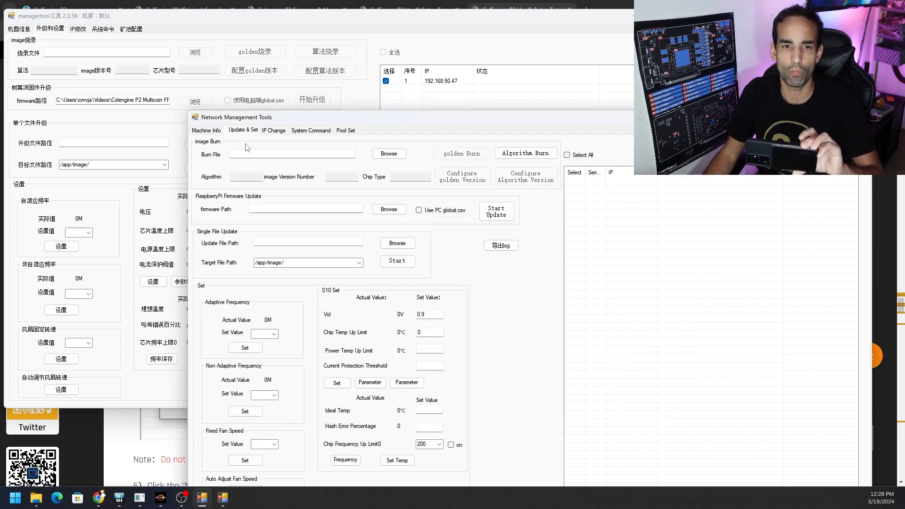
Set Start IP and gateway to 192.168.50.1, apply, dismiss the prompt, return to Machine Info
left_click(273, 130)
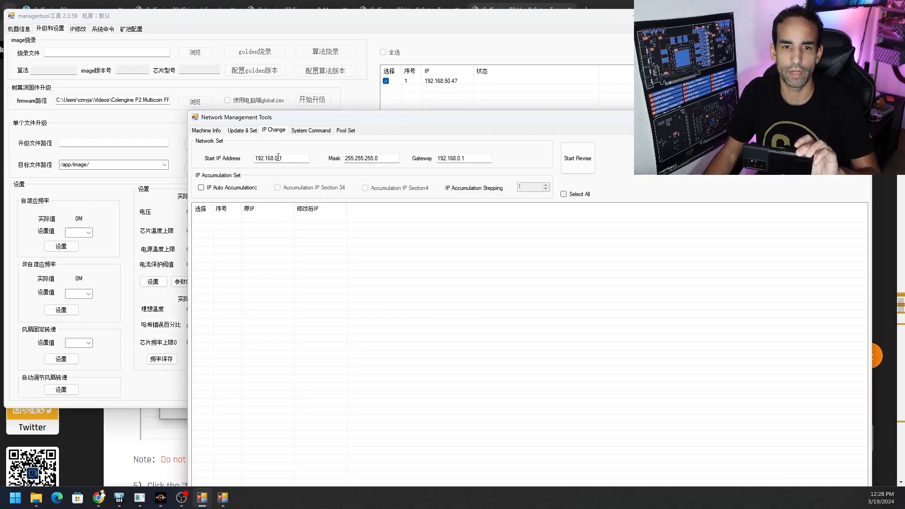
type("192.168.50.1")
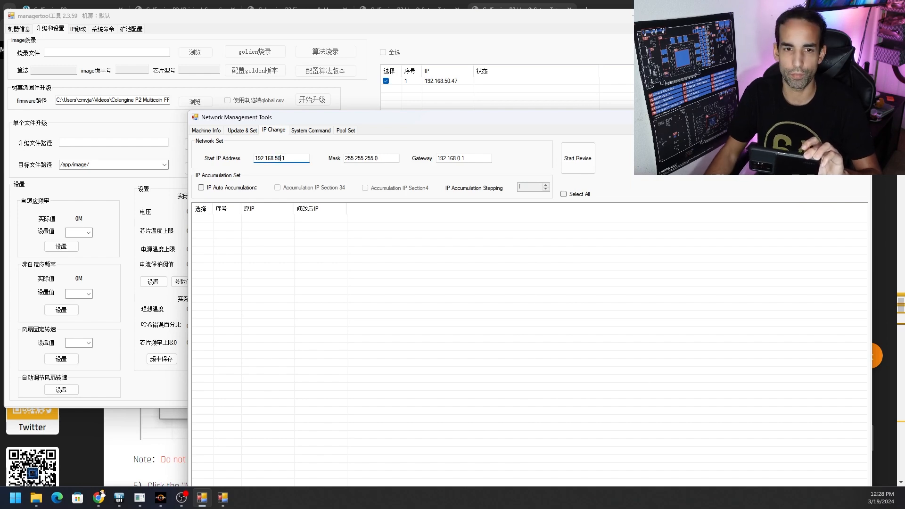
left_click(459, 157)
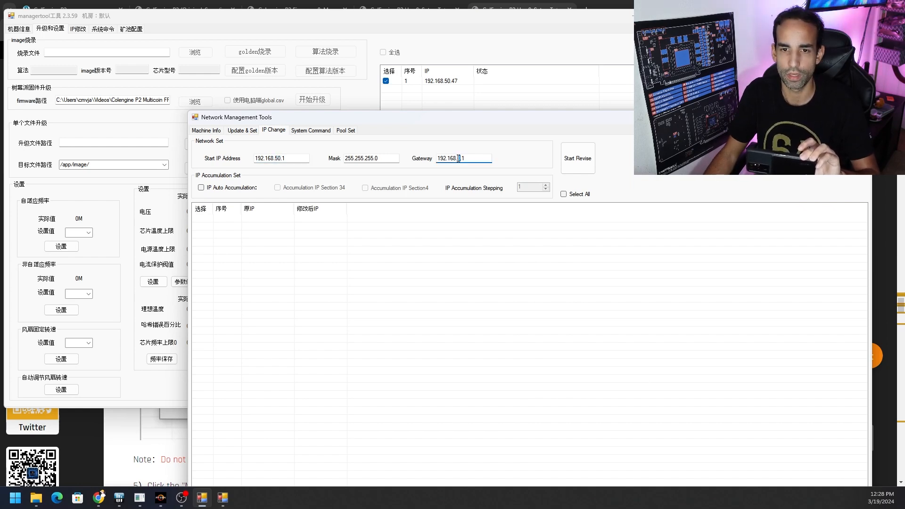
left_click(577, 158)
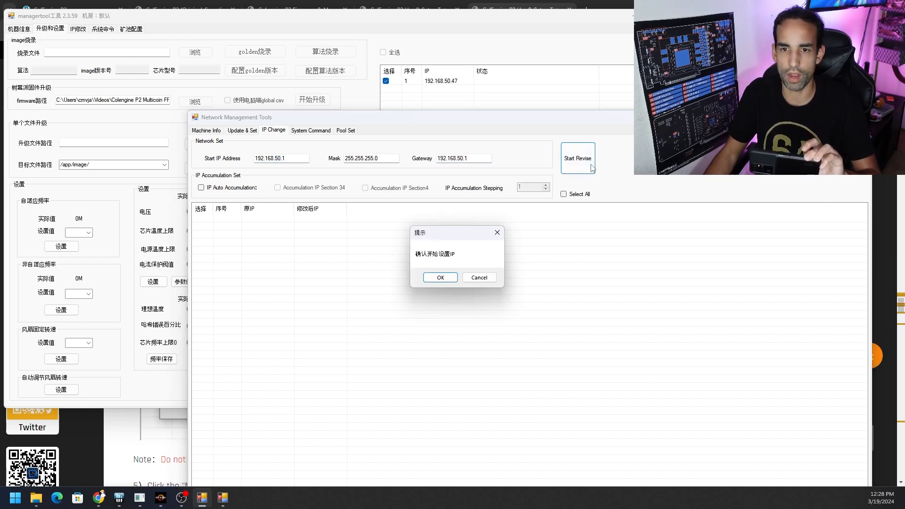
left_click(439, 278)
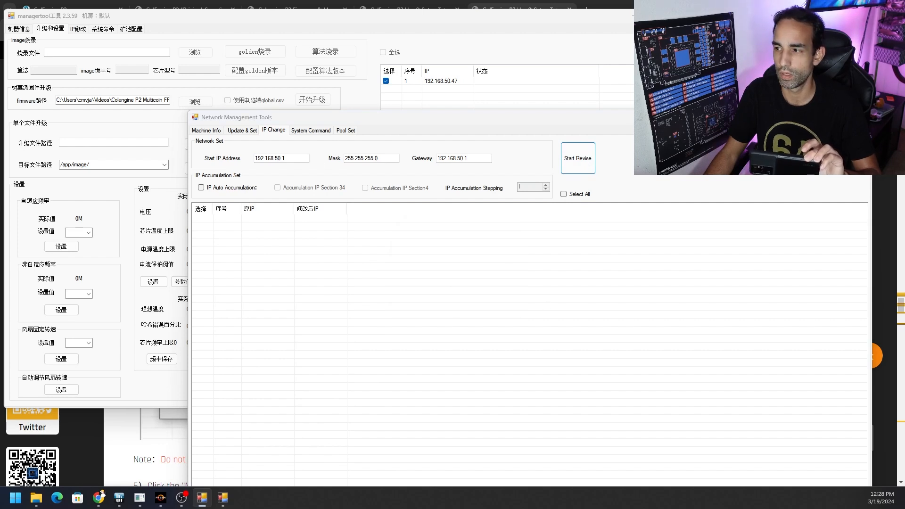
left_click(206, 131)
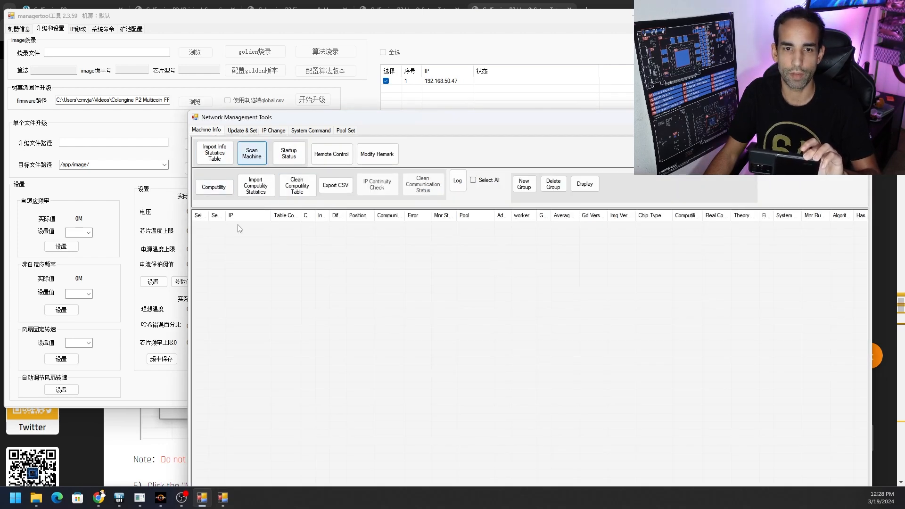
Scan for miners and start status monitoring on 192.168.50.47
left_click(289, 154)
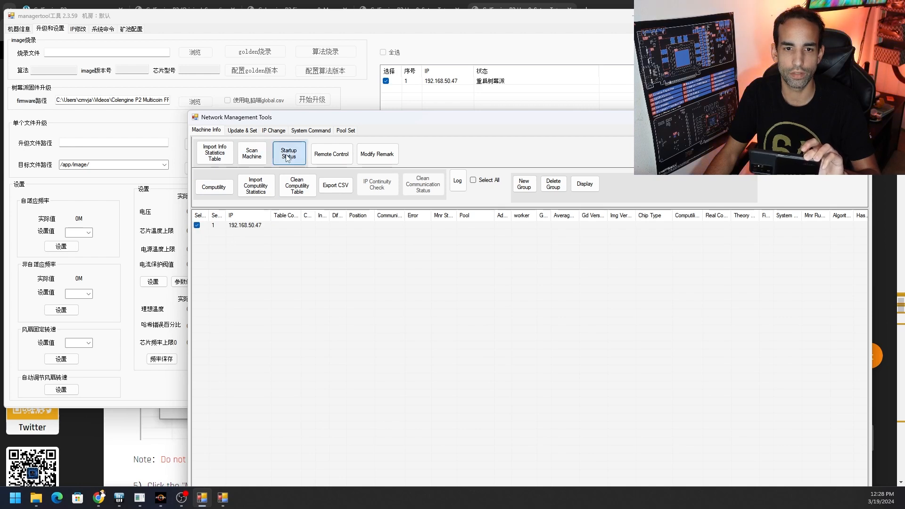
left_click(289, 154)
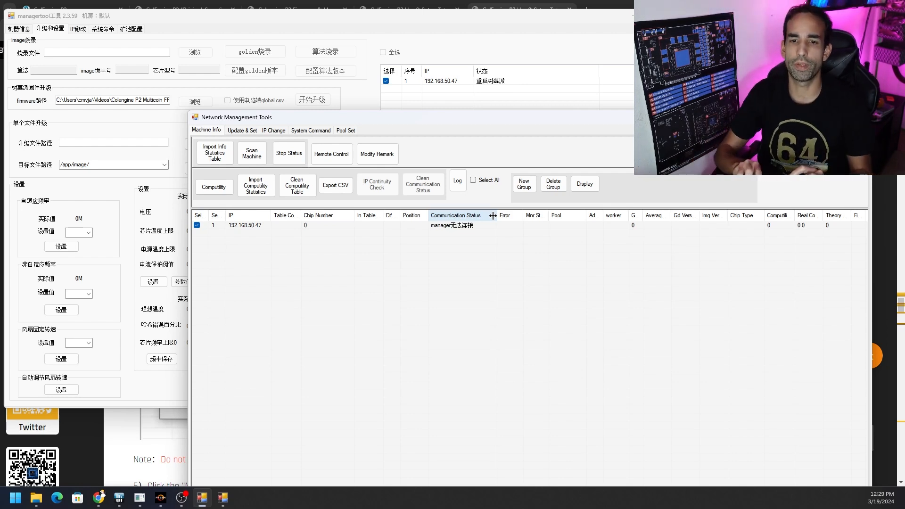
mouse_move(396, 237)
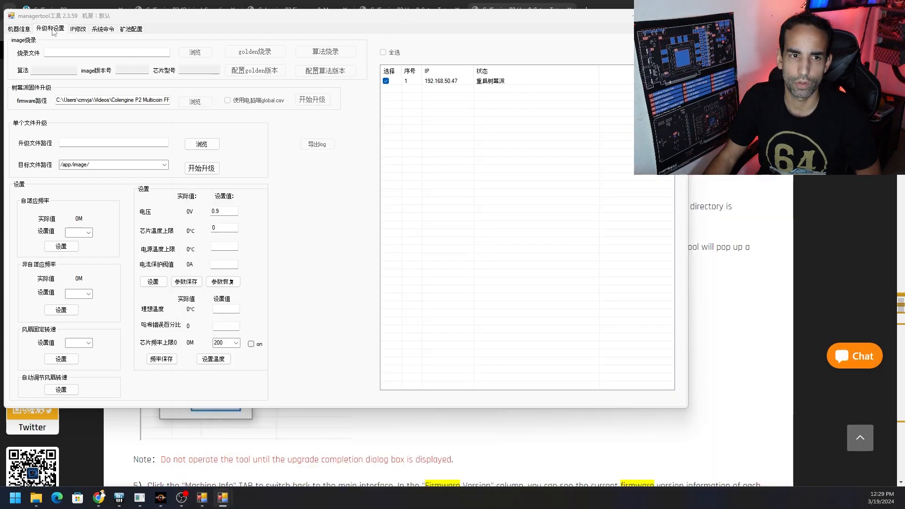
mouse_move(614, 264)
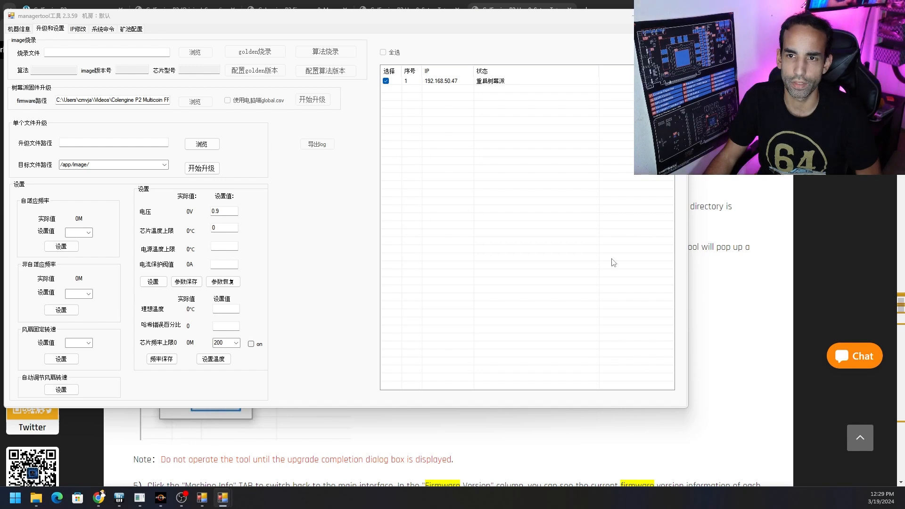
mouse_move(430, 188)
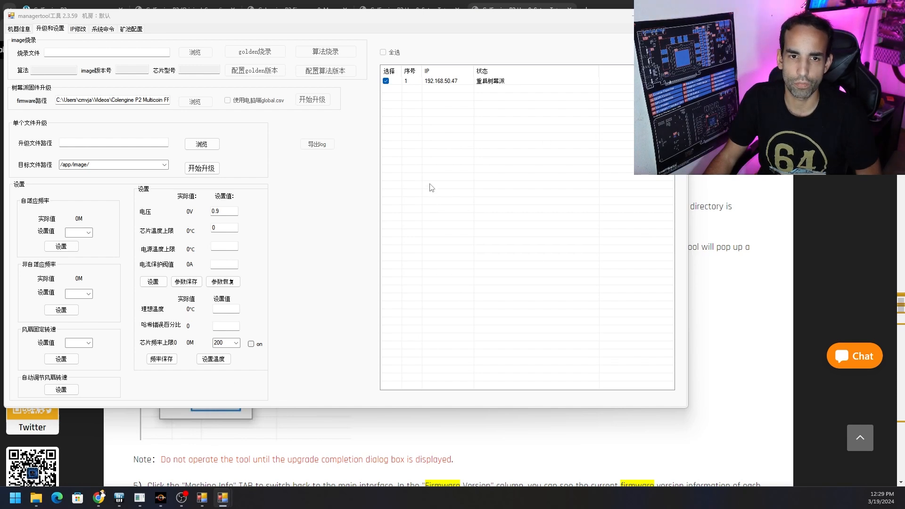
mouse_move(468, 227)
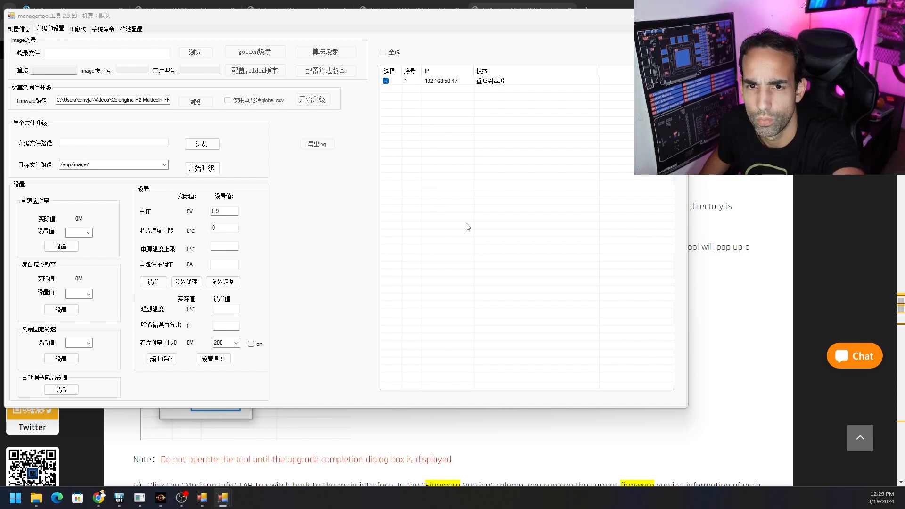
mouse_move(522, 97)
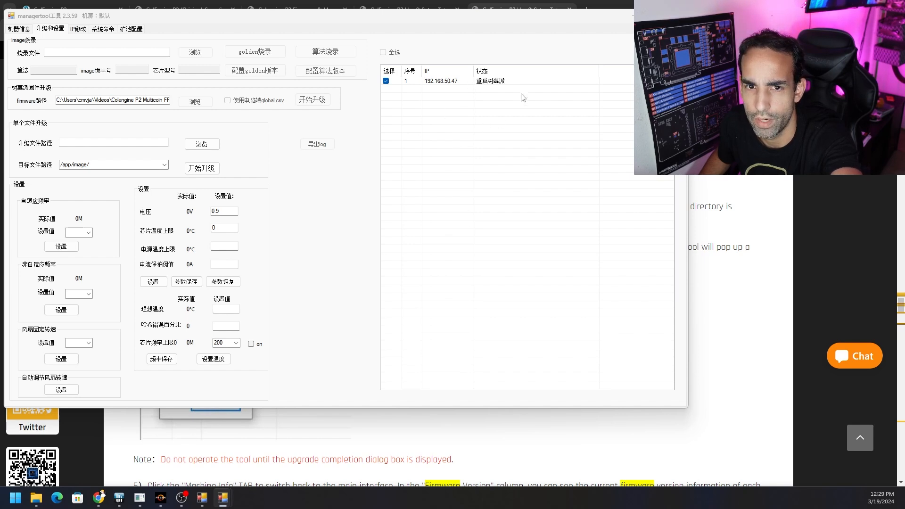
mouse_move(517, 90)
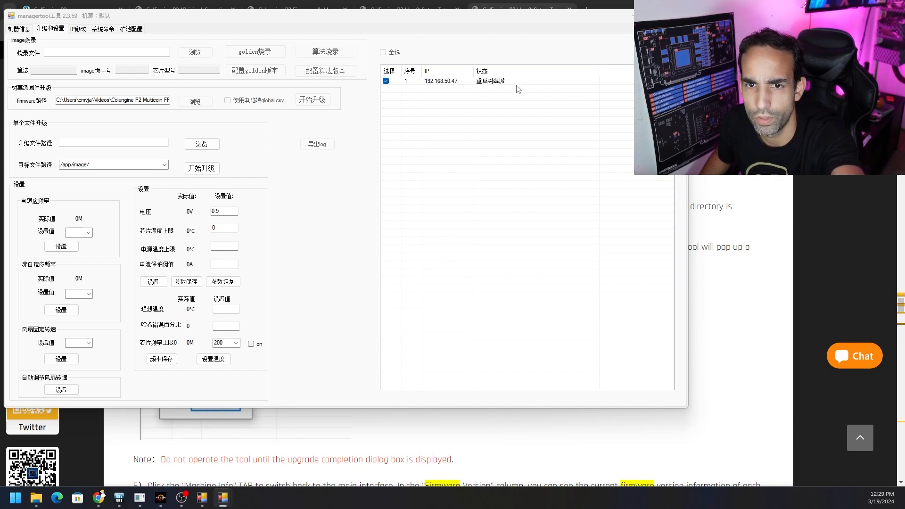
mouse_move(506, 76)
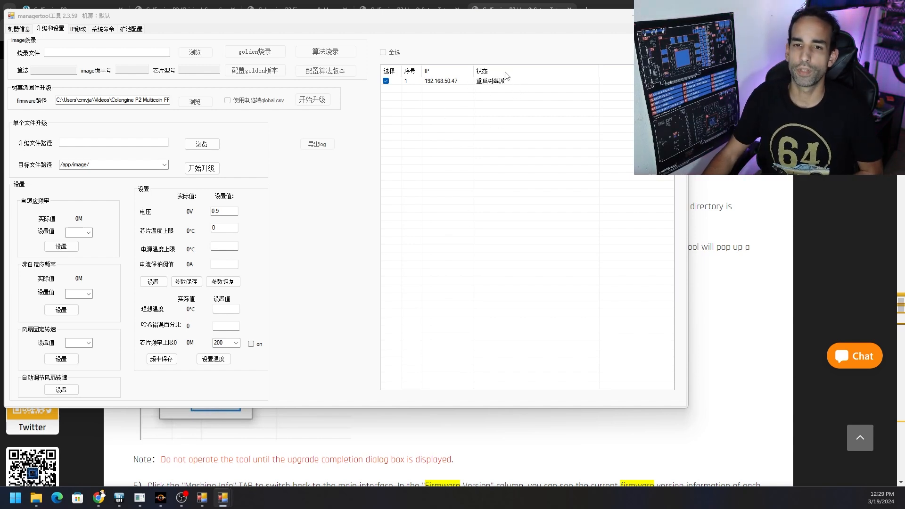
mouse_move(496, 107)
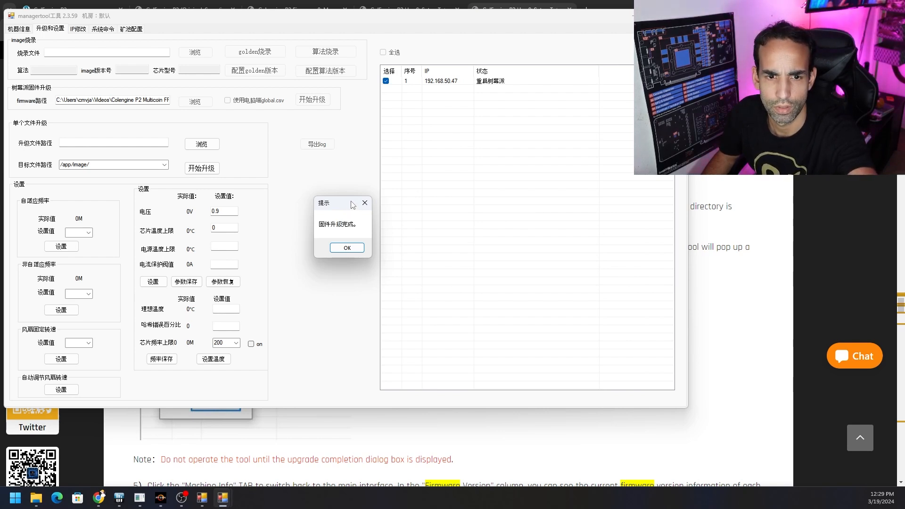
mouse_move(369, 273)
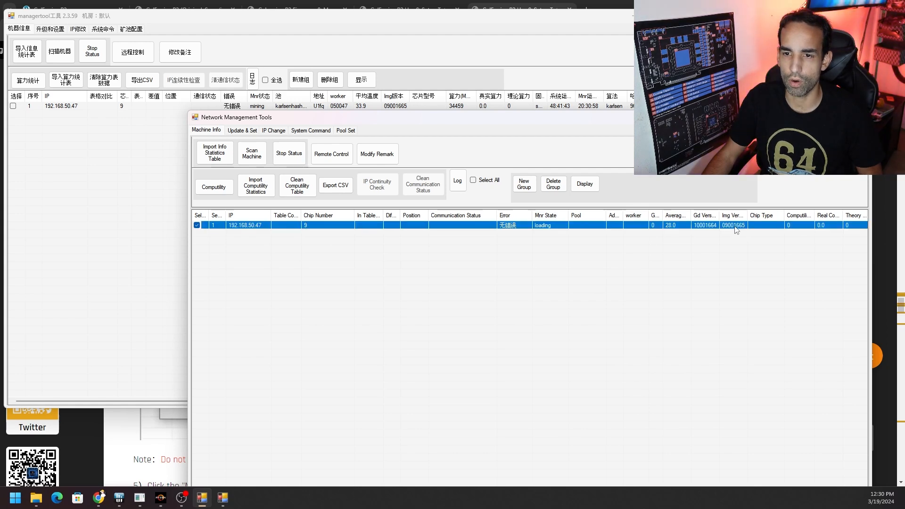
mouse_move(631, 231)
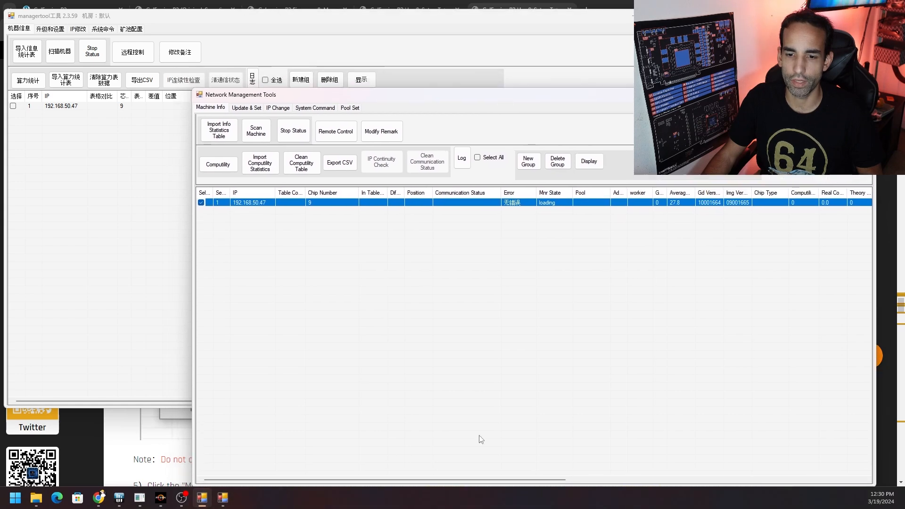
Scroll the Machine Info table right to view version, uptime and algorithm columns
scroll("right", 3)
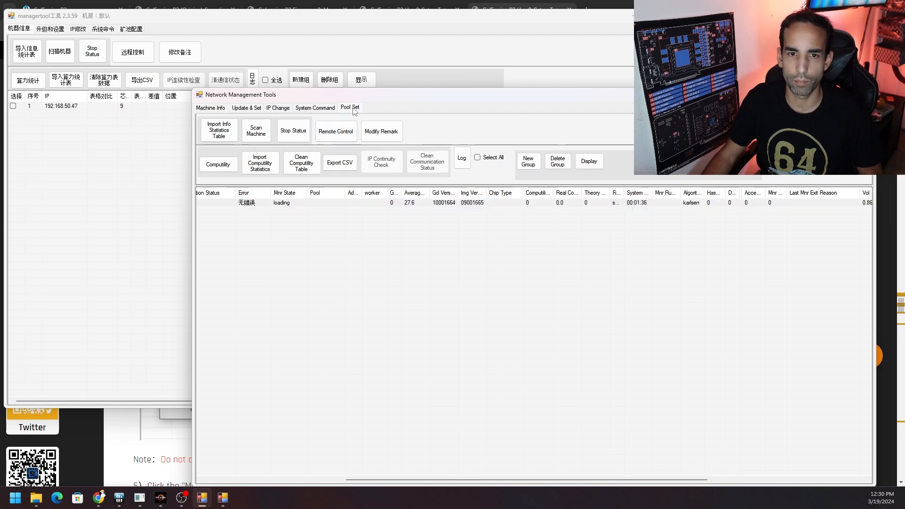
On Pool Set, choose the karlsen algorithm and read back the miner's three pools
left_click(350, 108)
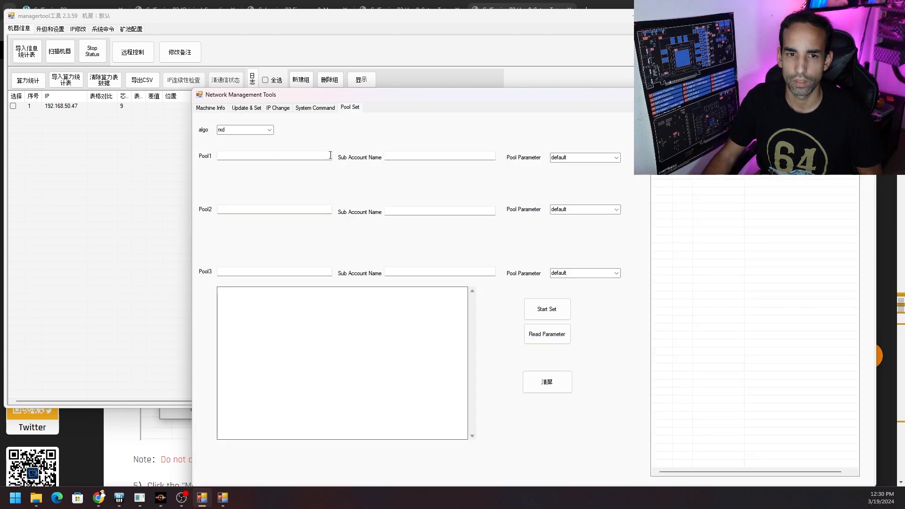
left_click(546, 334)
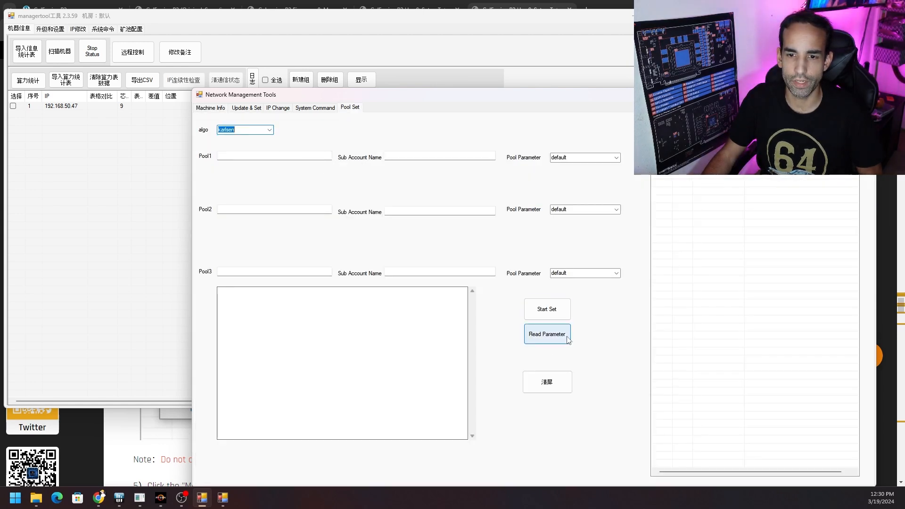
left_click(547, 333)
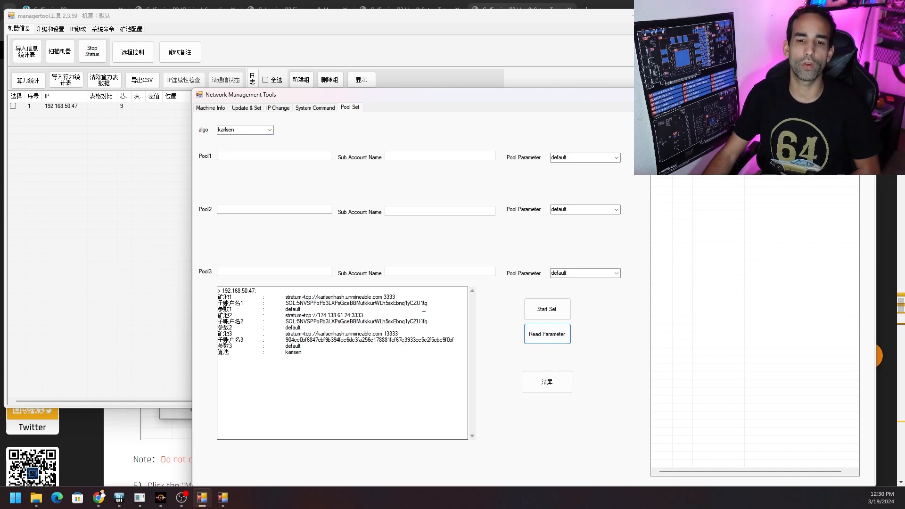
mouse_move(424, 291)
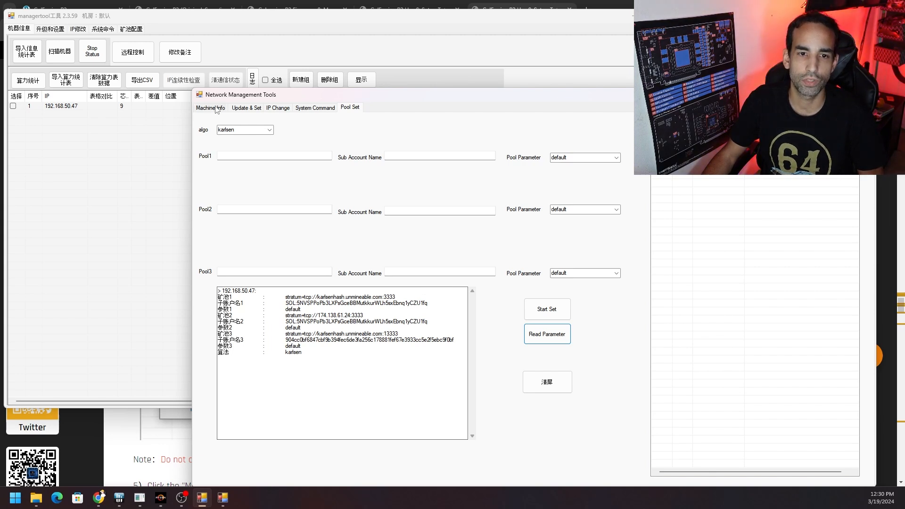
Return to the Machine Info table showing the miner loading on karlsen
left_click(210, 107)
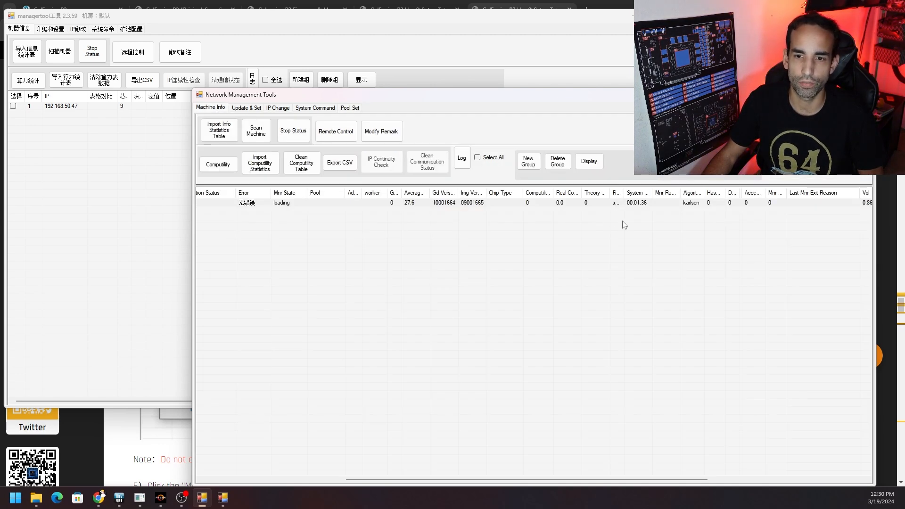
mouse_move(704, 203)
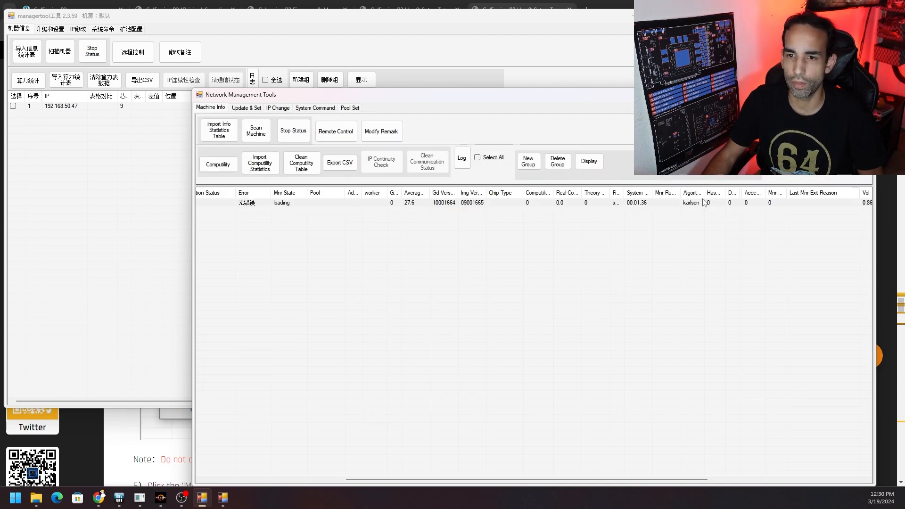
mouse_move(618, 483)
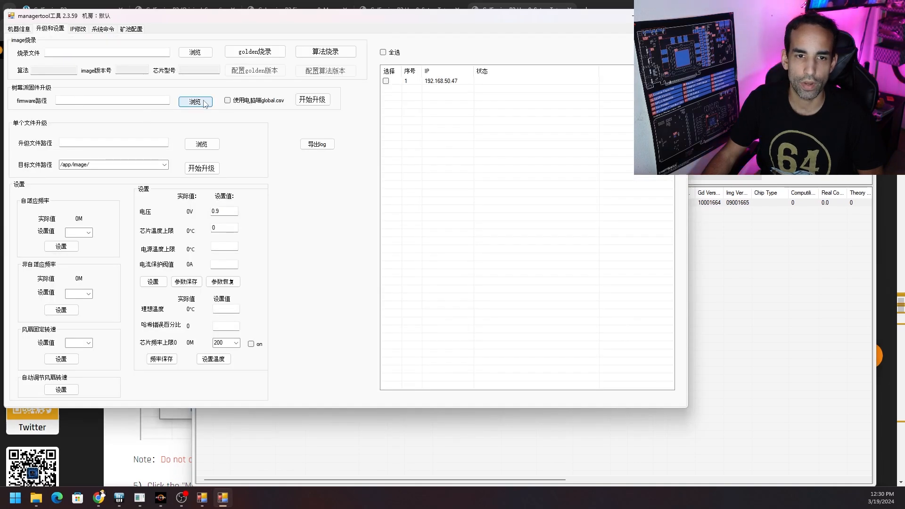
Cancel the firmware-path folder picker and show the Update & Set page
left_click(195, 102)
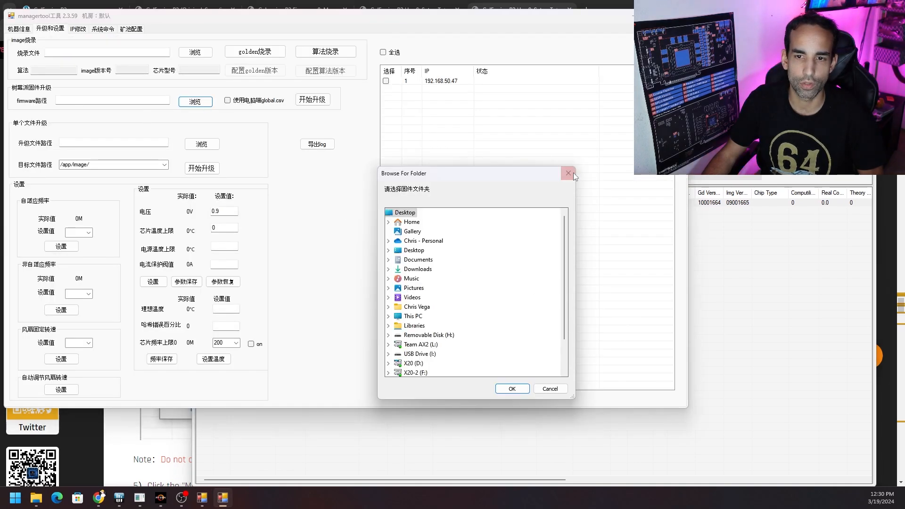
left_click(568, 174)
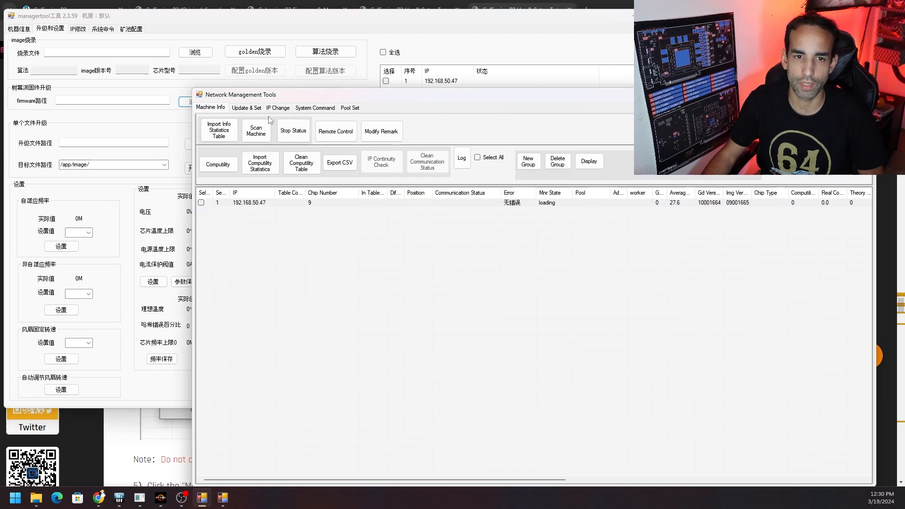
left_click(246, 108)
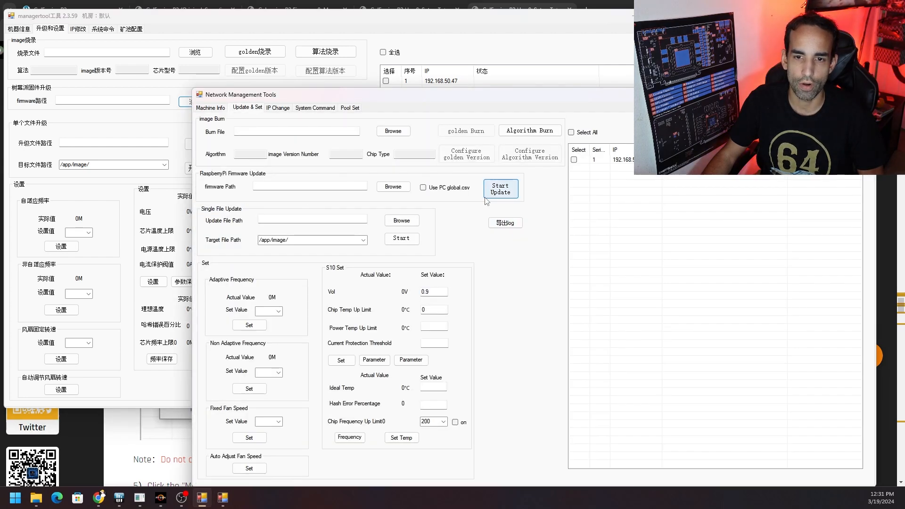